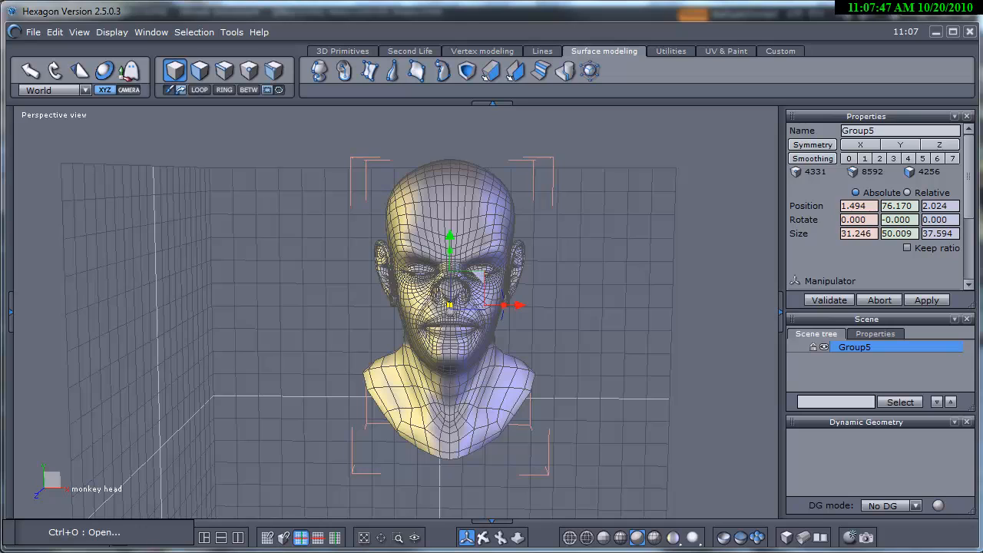
mouse_move(638, 387)
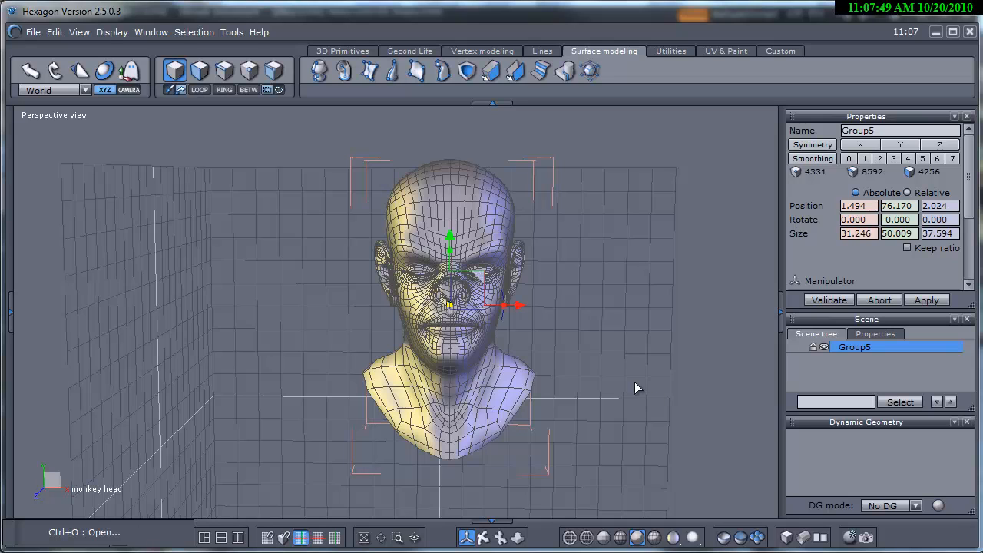
mouse_move(730, 60)
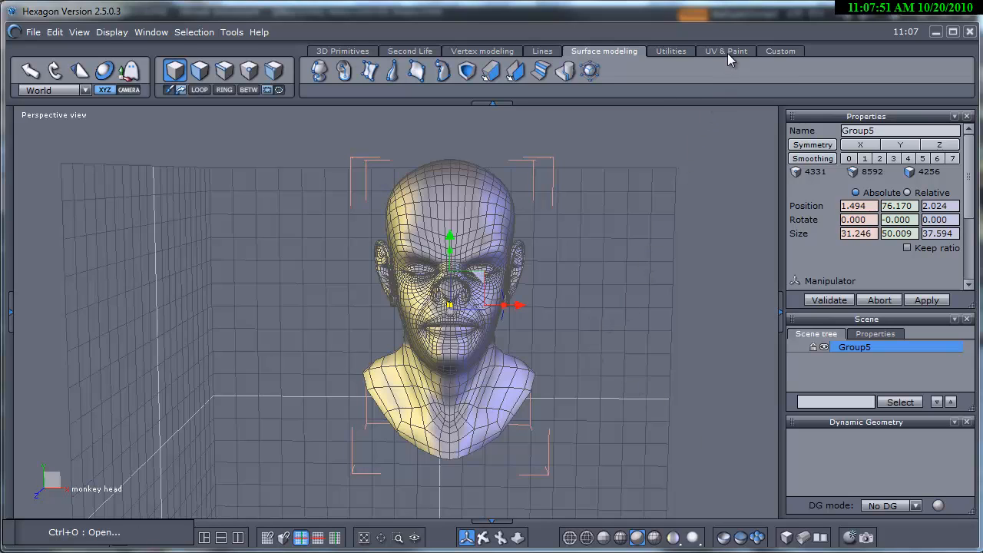
Add the Displacement Brush to the custom tools and show the Custom set as a floating palette
left_click(725, 51)
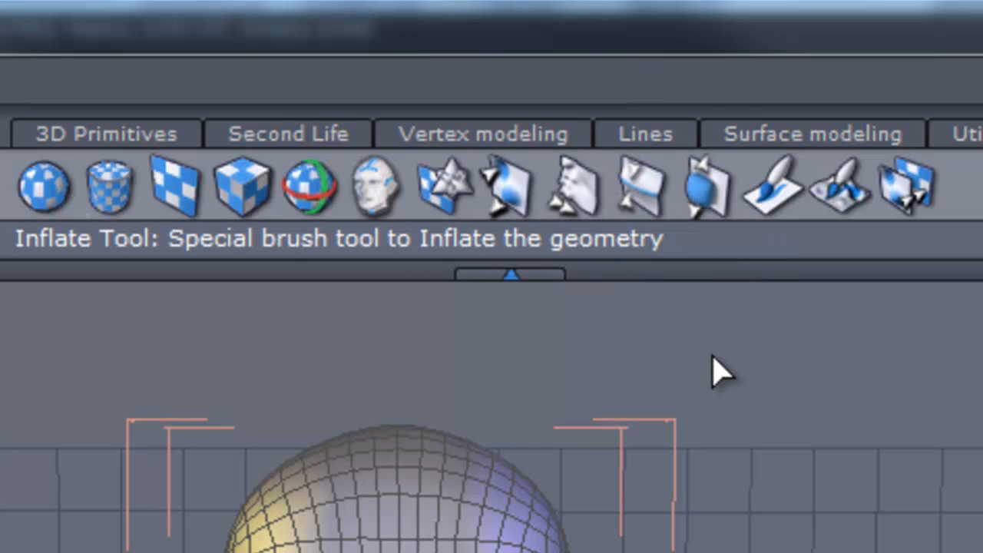
mouse_move(632, 373)
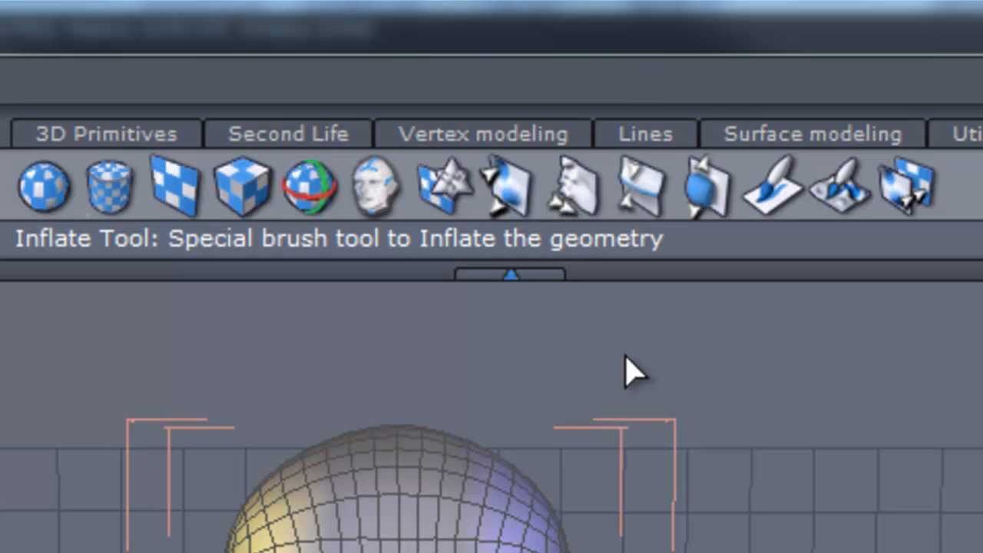
mouse_move(645, 373)
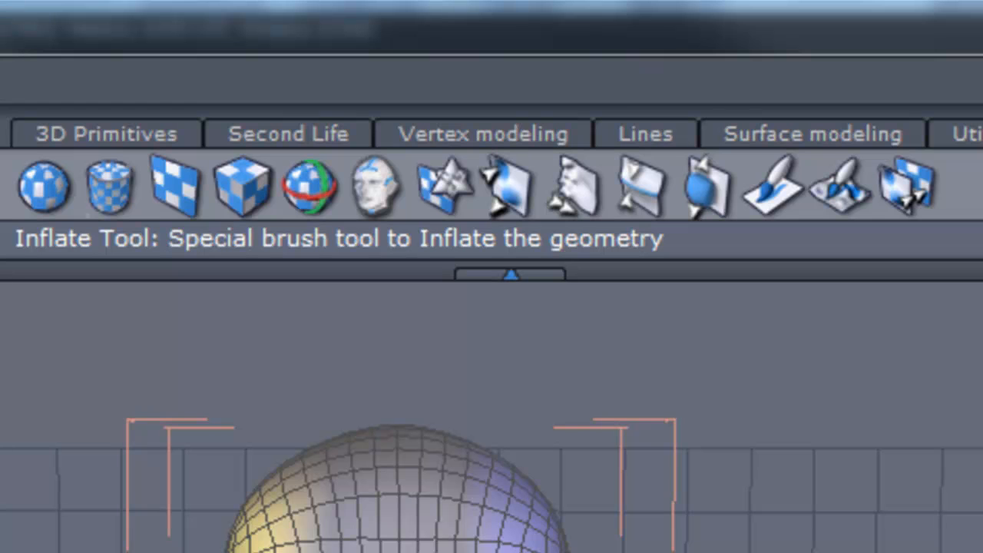
mouse_move(510, 365)
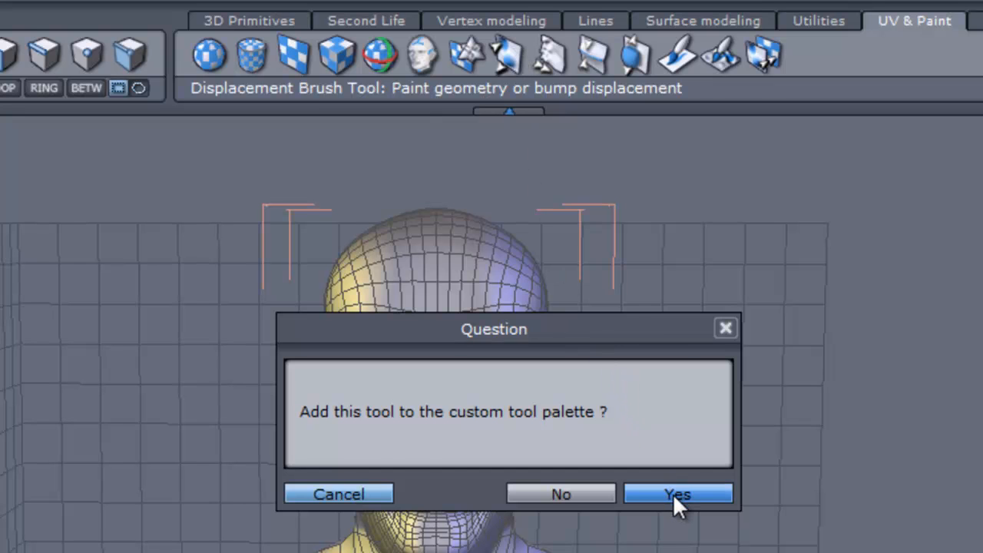
left_click(677, 494)
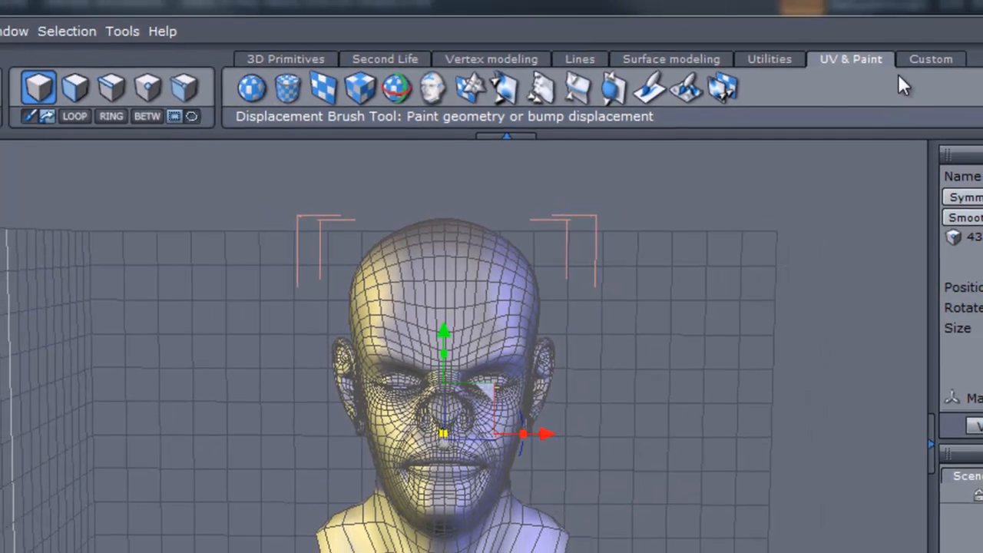
left_click(929, 58)
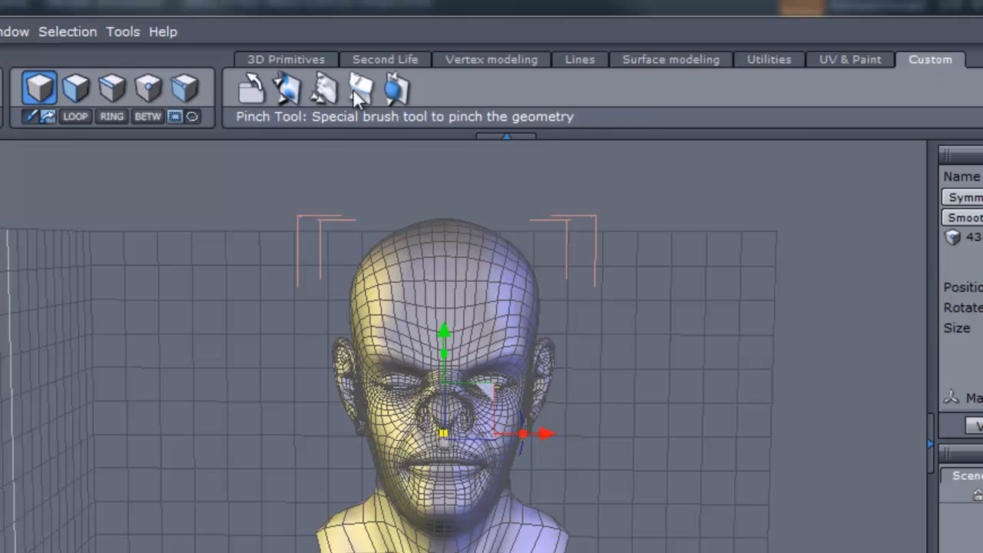
mouse_move(252, 92)
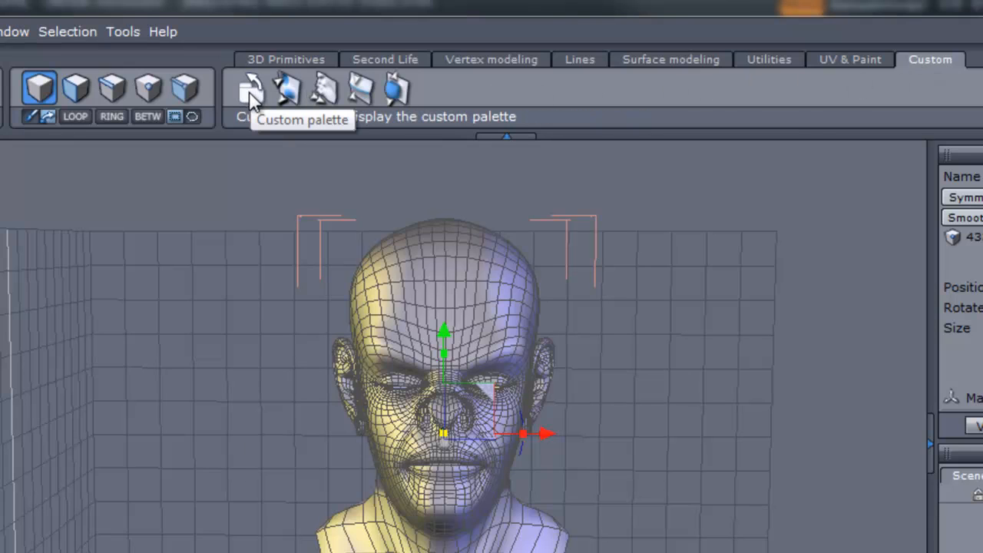
left_click(251, 88)
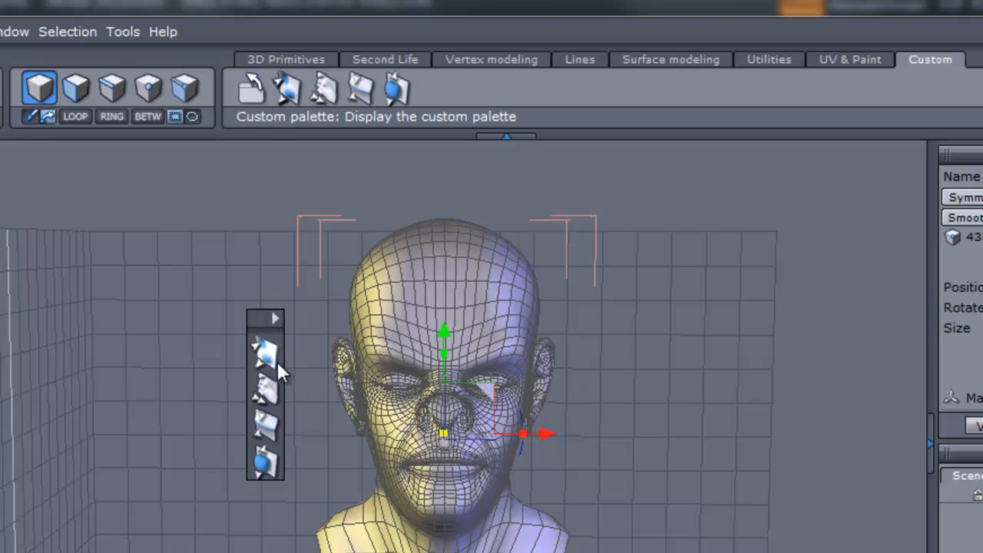
Activate the displacement brush with size about 12.9, strength about 22.9 and hardness about 48
left_click(76, 86)
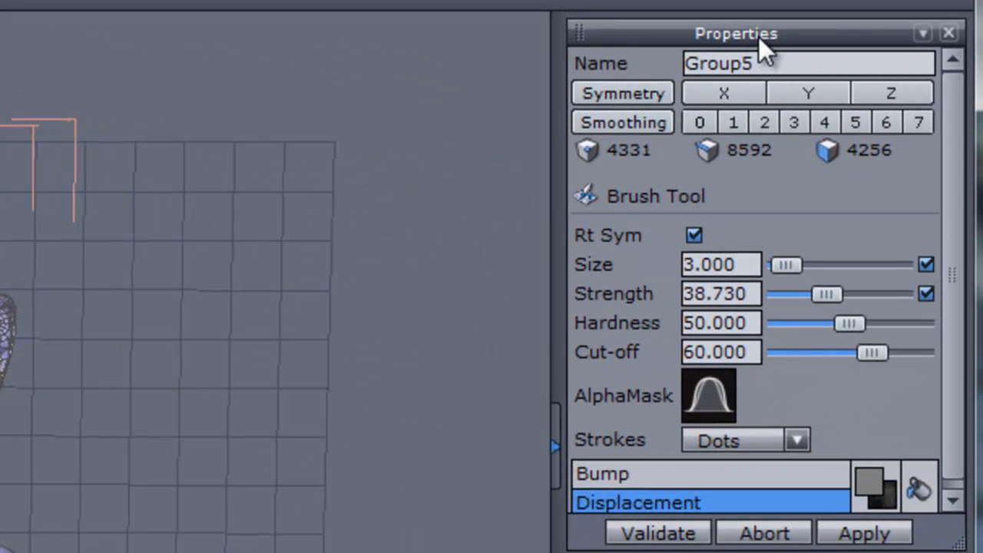
mouse_move(898, 223)
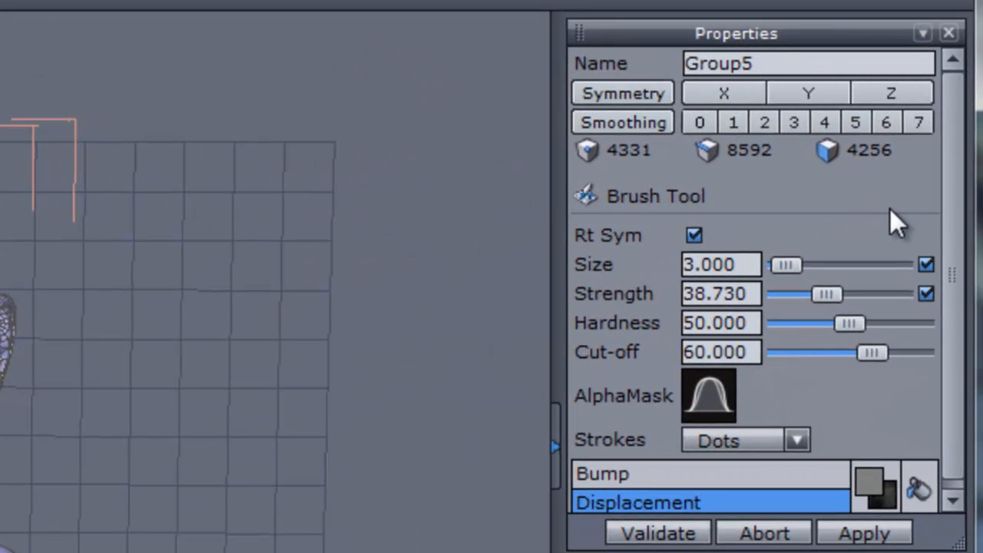
mouse_move(798, 276)
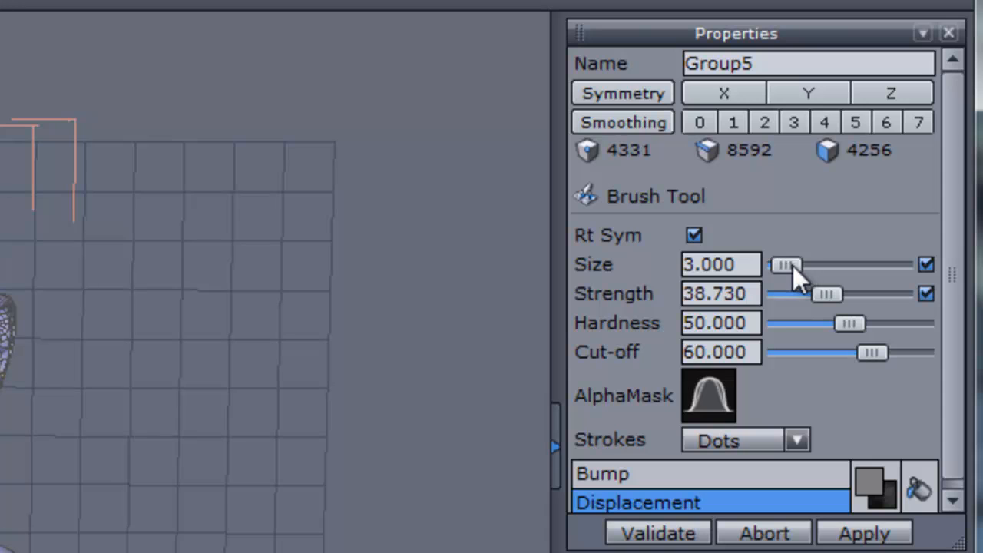
left_click_drag(783, 264, 802, 264)
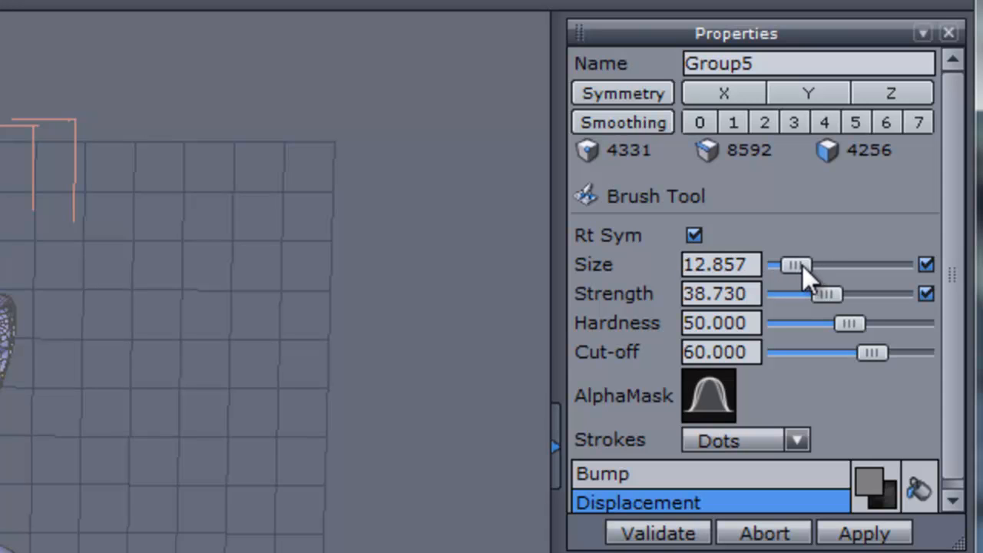
mouse_move(43, 318)
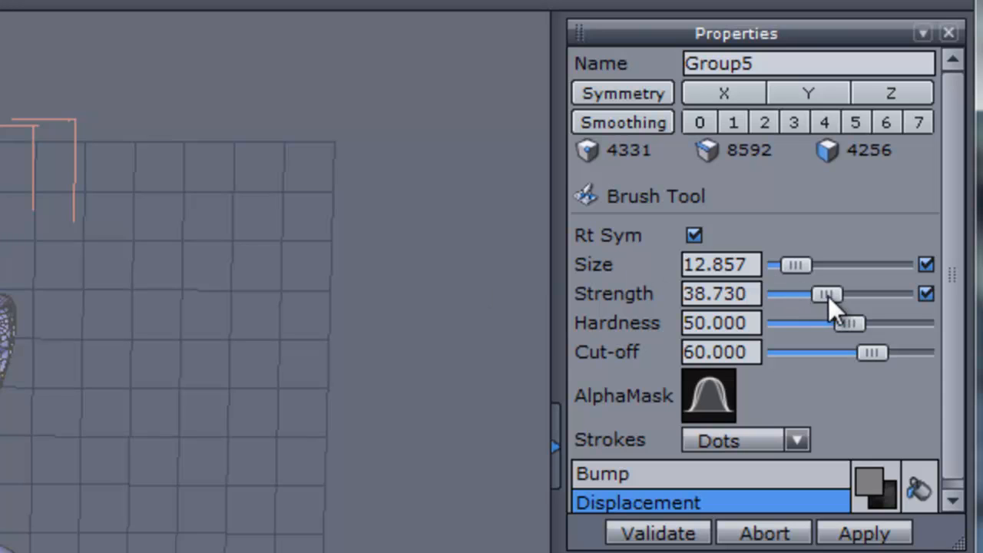
left_click_drag(827, 295, 802, 295)
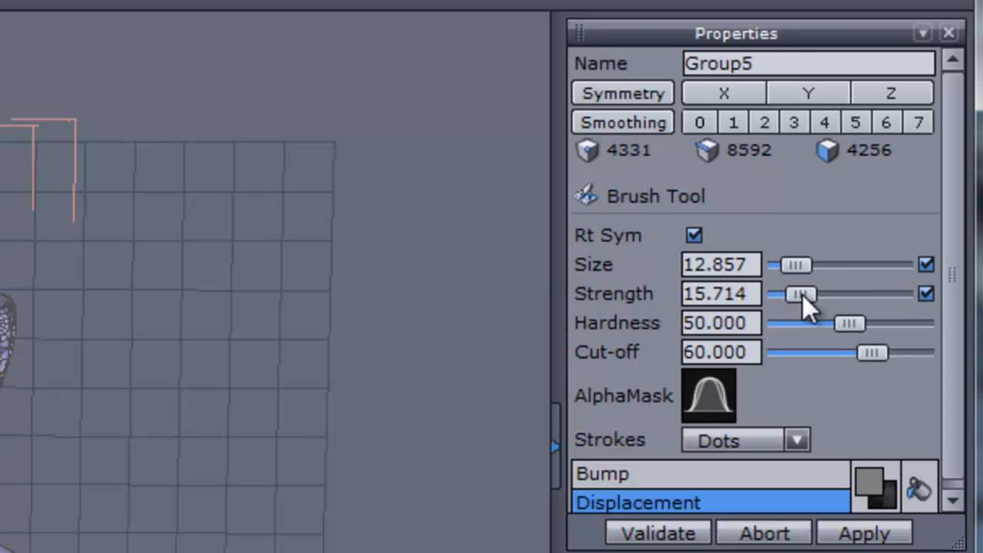
left_click_drag(796, 293, 811, 293)
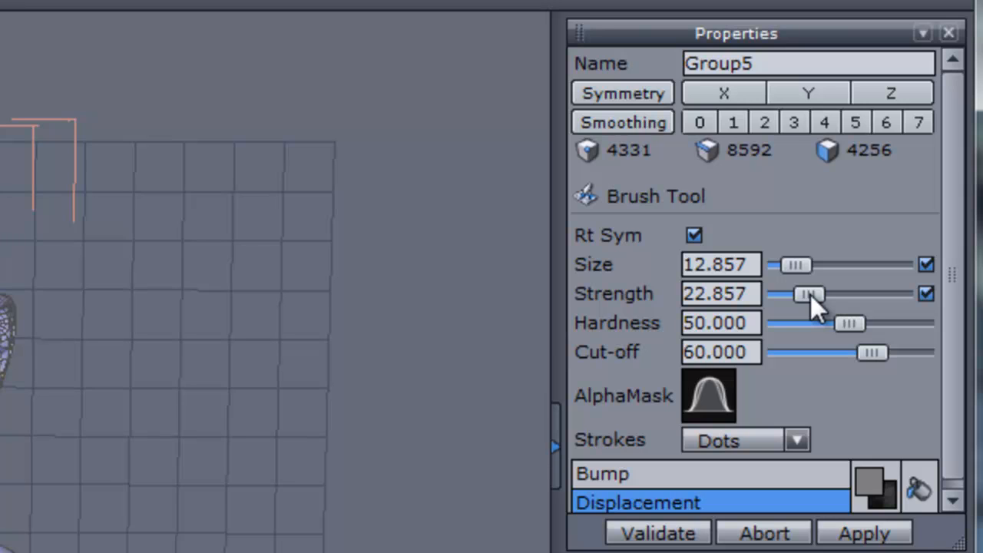
mouse_move(755, 350)
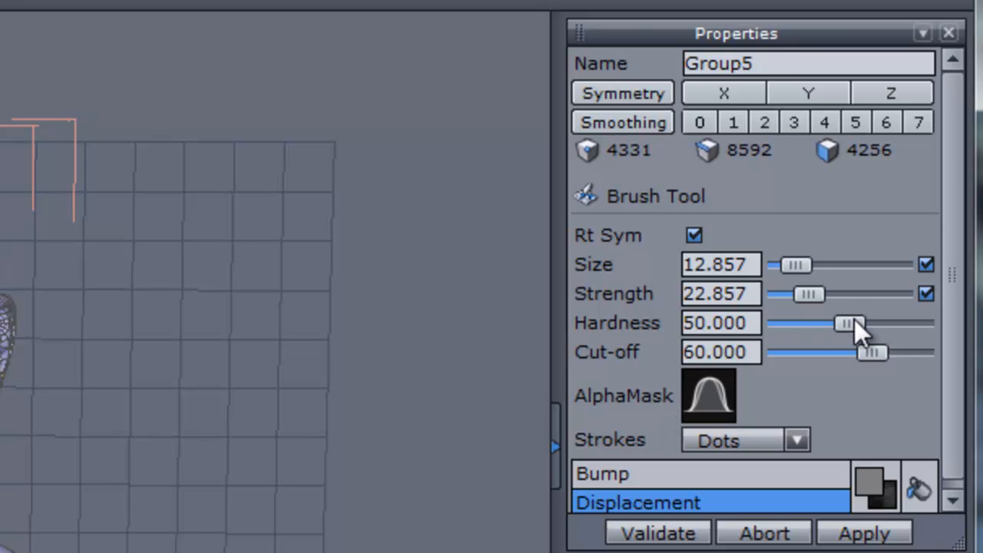
left_click_drag(850, 322, 851, 323)
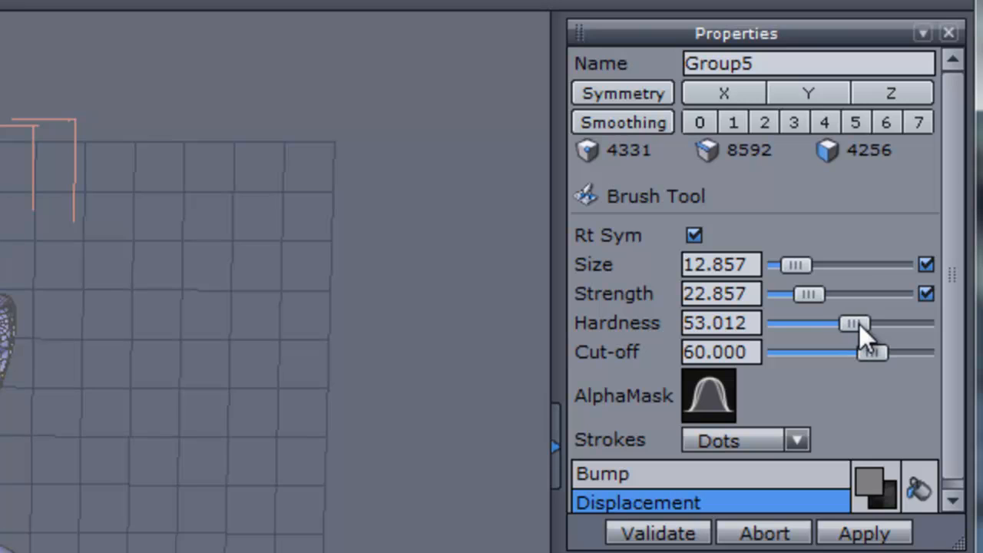
left_click_drag(857, 322, 848, 323)
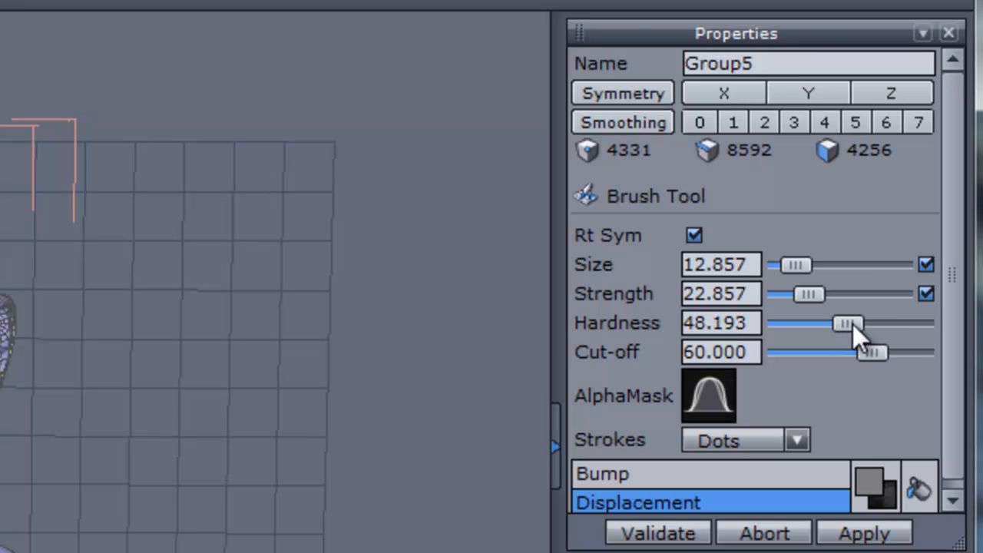
mouse_move(841, 414)
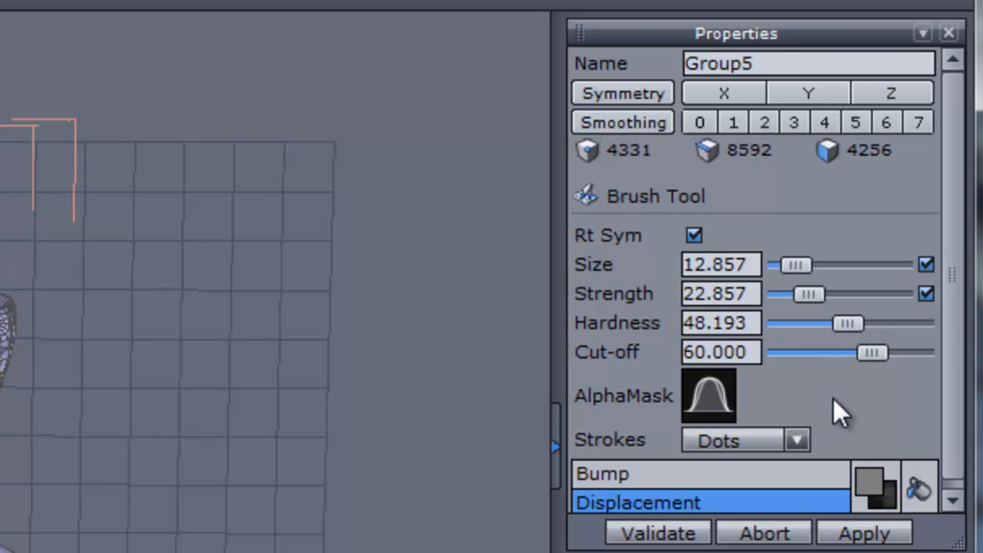
mouse_move(771, 396)
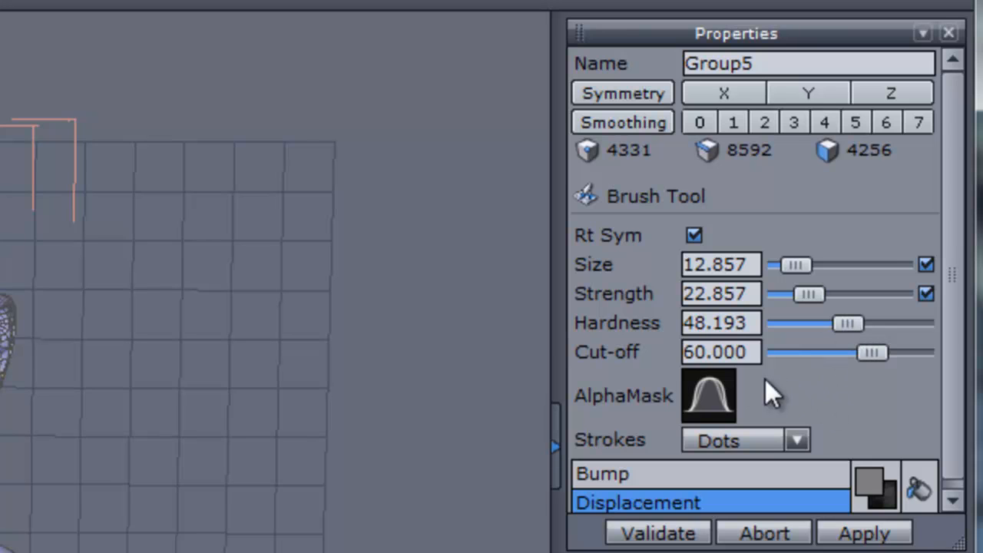
Choose a bell-shaped alpha mask and set the brush strokes to Dots
left_click(706, 395)
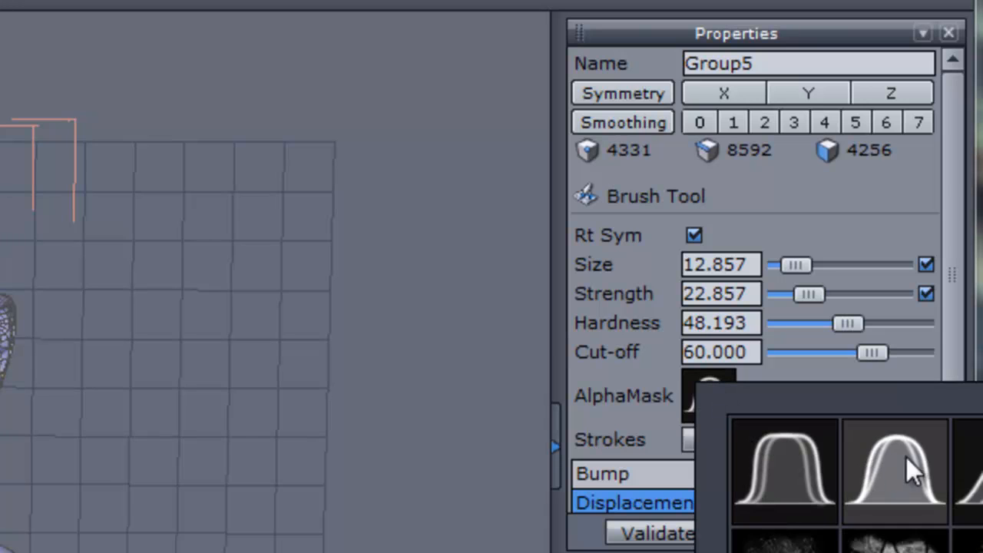
mouse_move(860, 453)
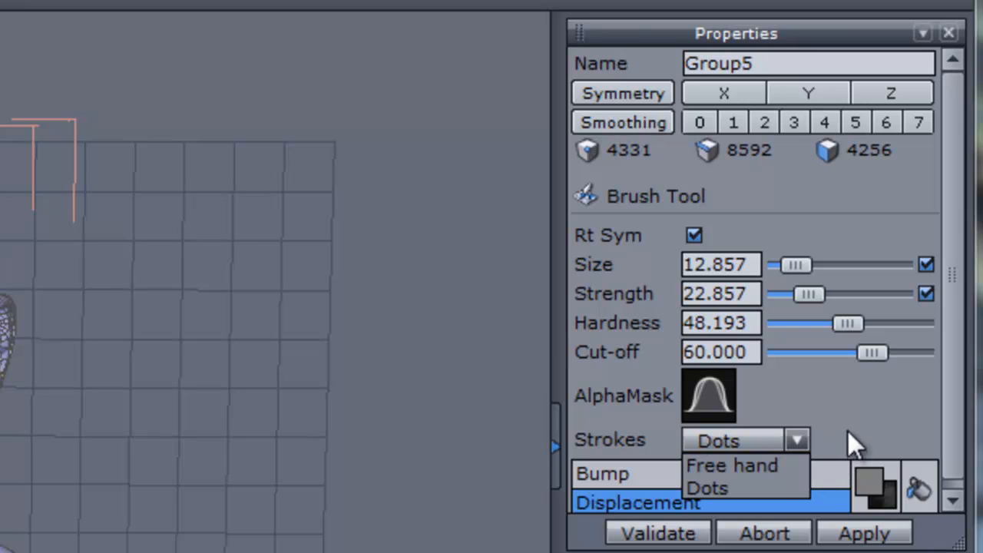
left_click(707, 489)
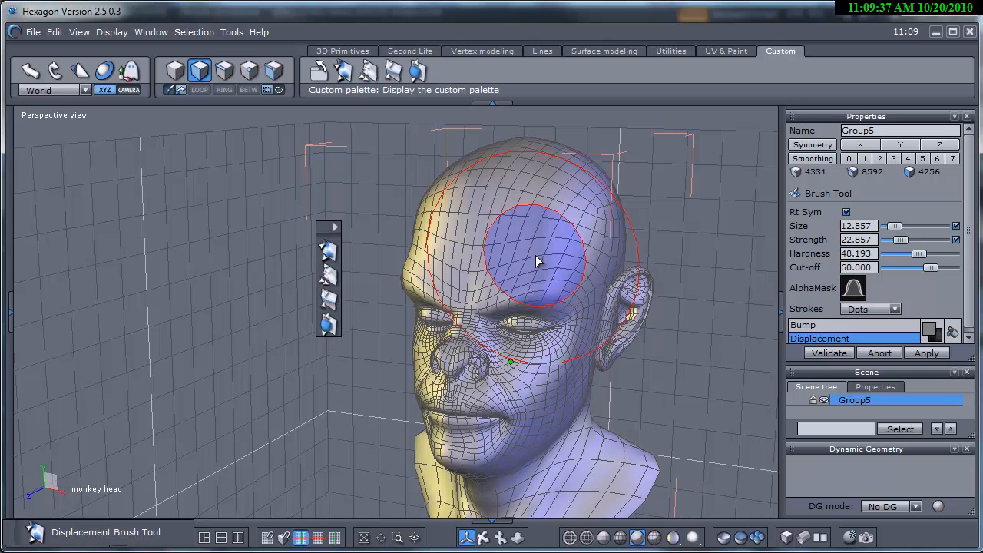
Adjust brush size and strength in the viewport with Ctrl+Shift, then soften hardness to about 38
key("ctrl+shift")
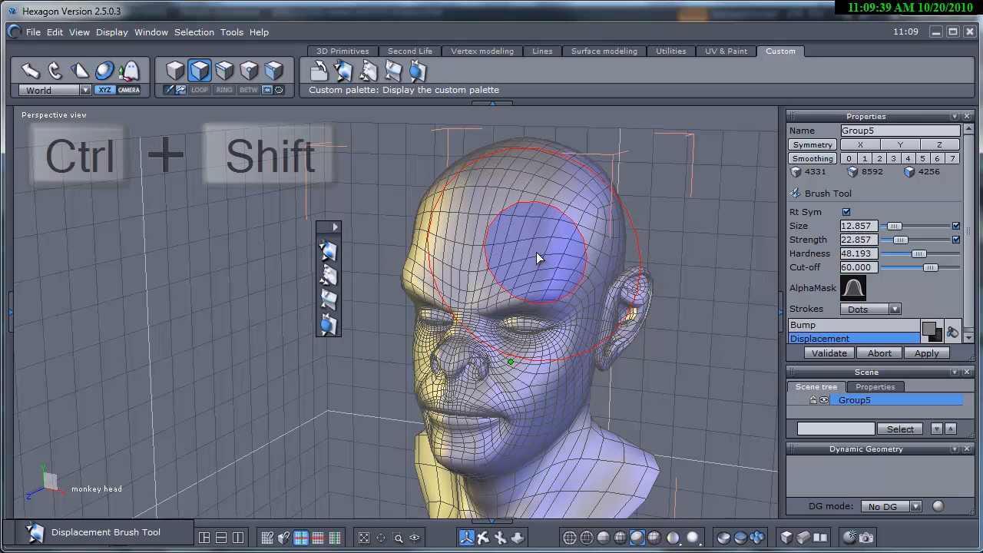
key("ctrl+shift")
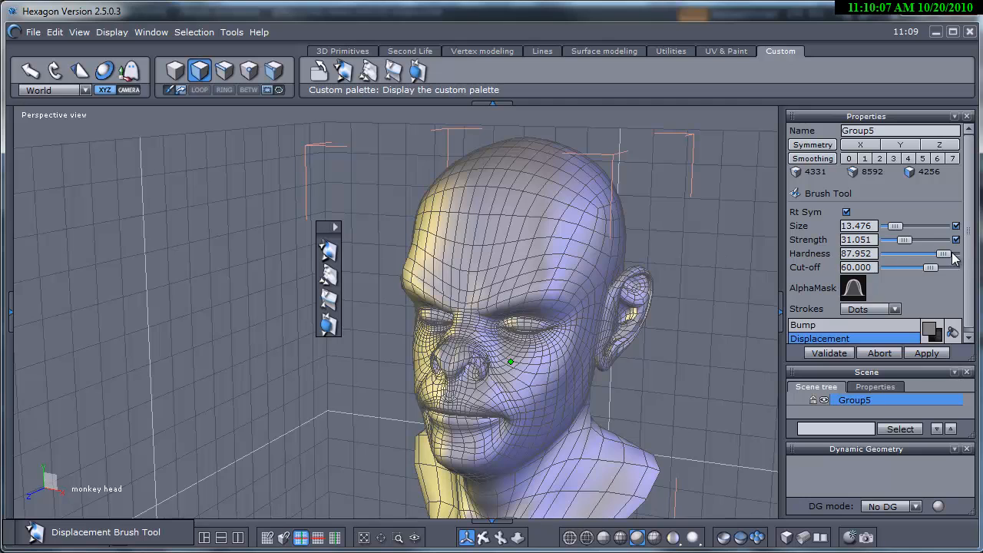
left_click_drag(940, 254, 913, 253)
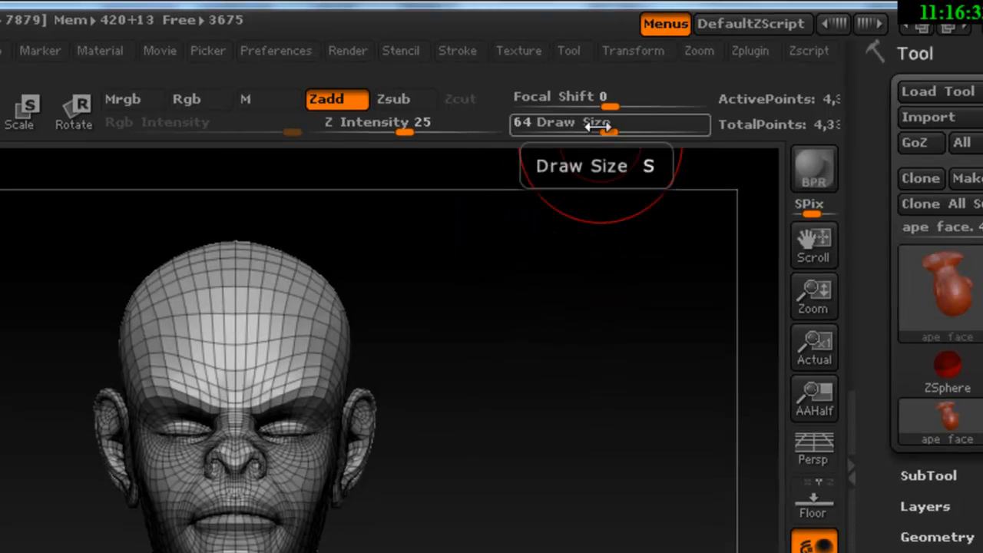
Change the ZBrush draw size and pick an alpha shape from the alpha library
left_click_drag(611, 124, 584, 125)
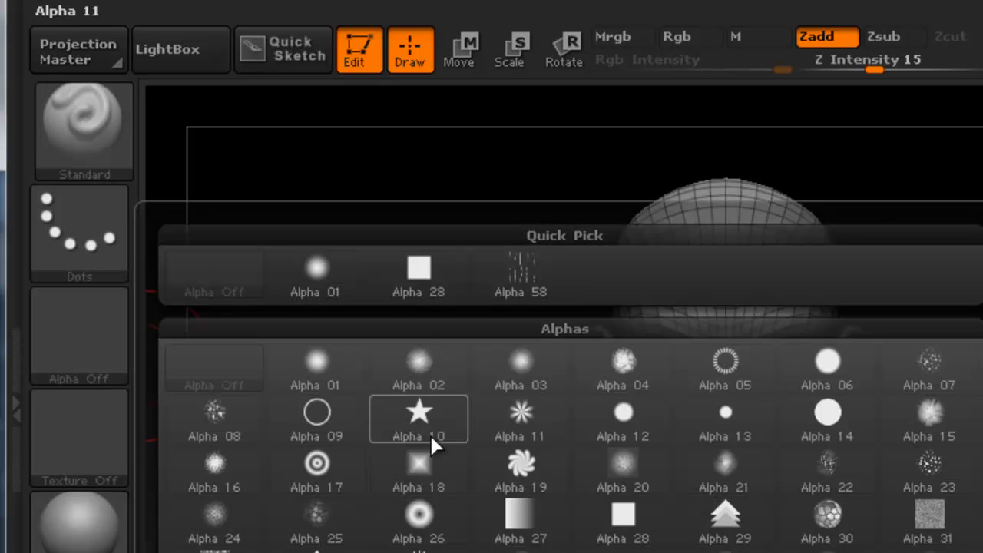
left_click(418, 418)
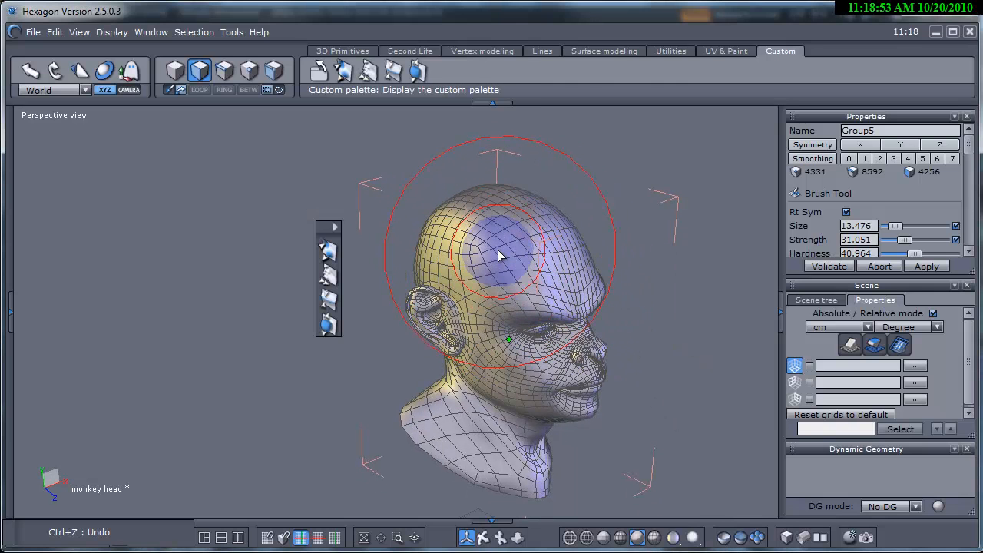
Resize the brush rings over the head with the tool handles and sculpt detail on the forehead
left_click_drag(499, 258, 495, 243)
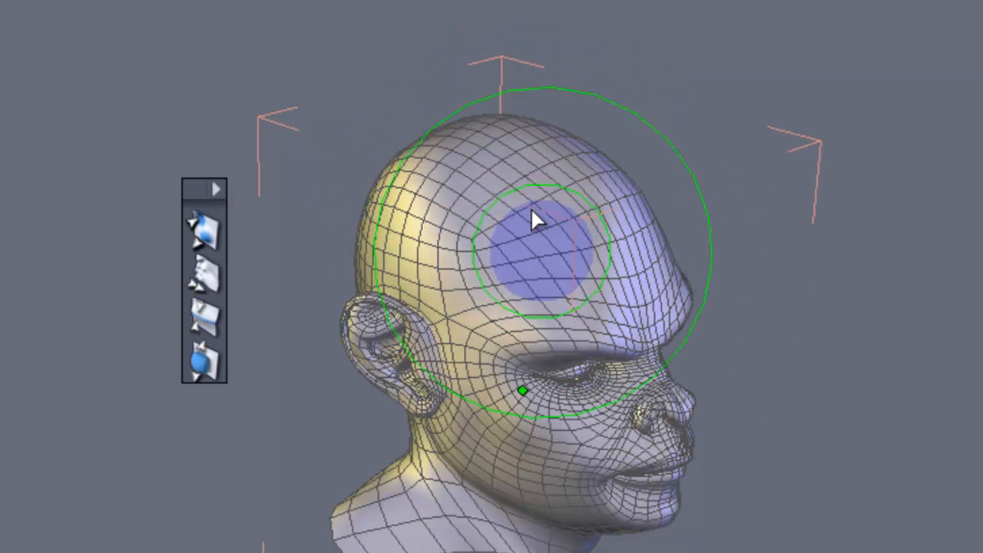
left_click_drag(537, 218, 556, 361)
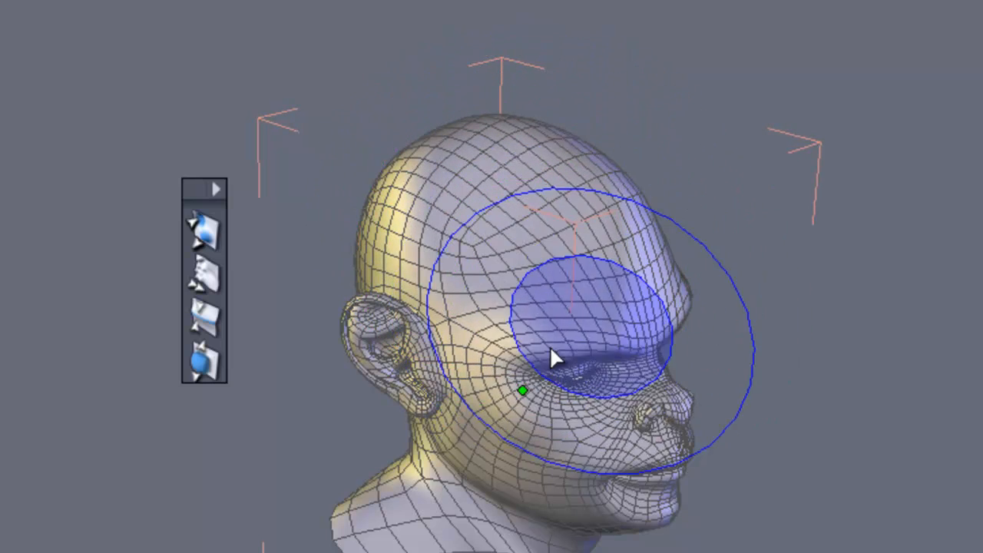
left_click_drag(556, 361, 653, 376)
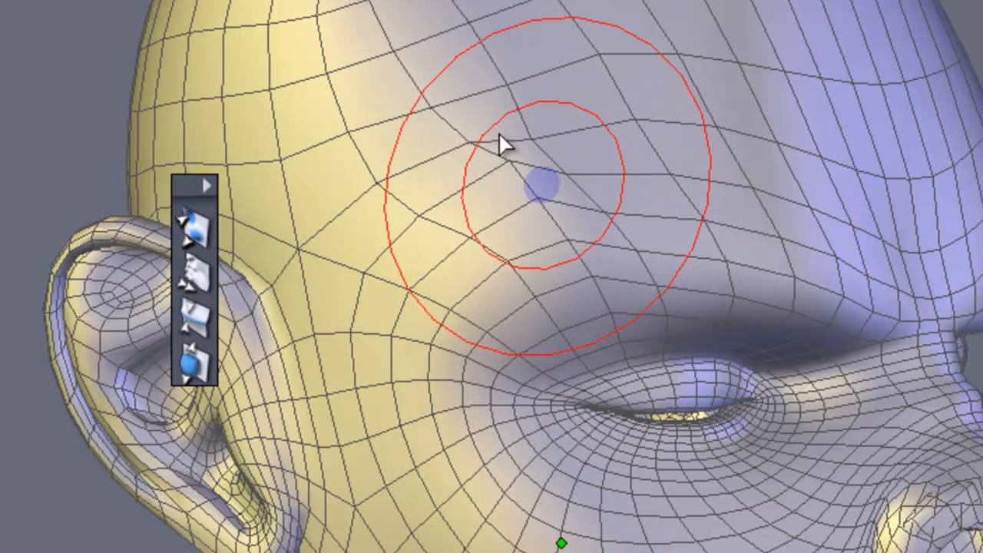
left_click_drag(500, 141, 776, 238)
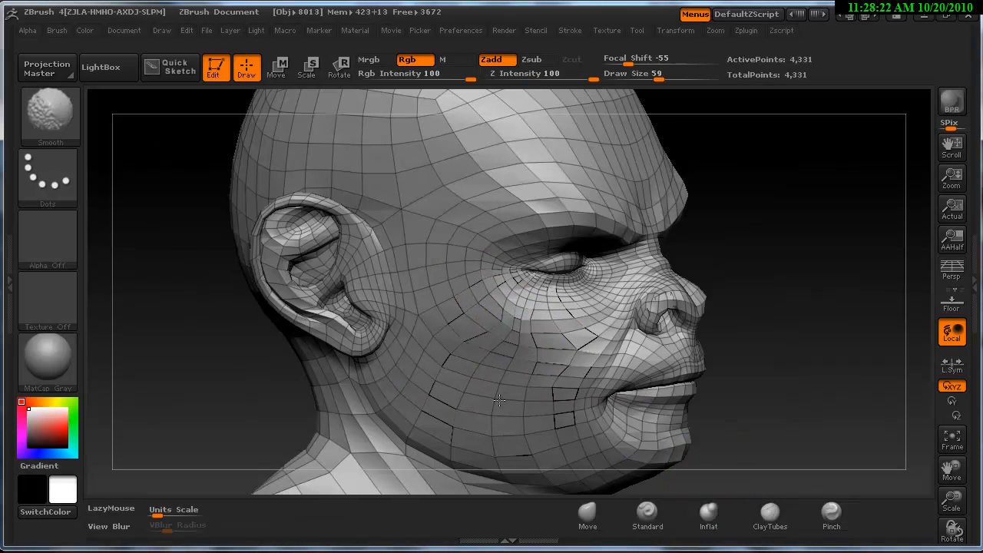
left_click(831, 514)
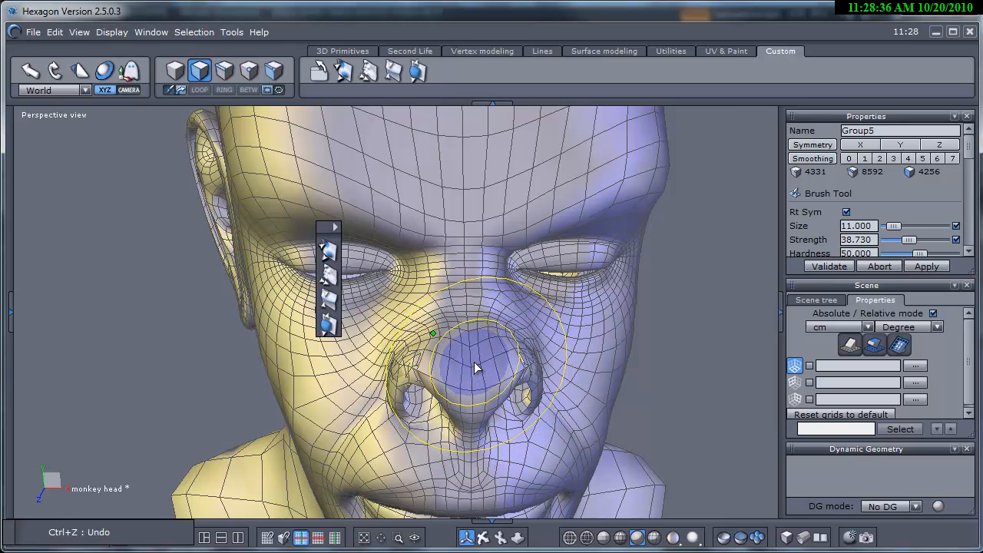
Stroke the smaller, stronger brush over the tip of the nose
left_click_drag(474, 367, 513, 390)
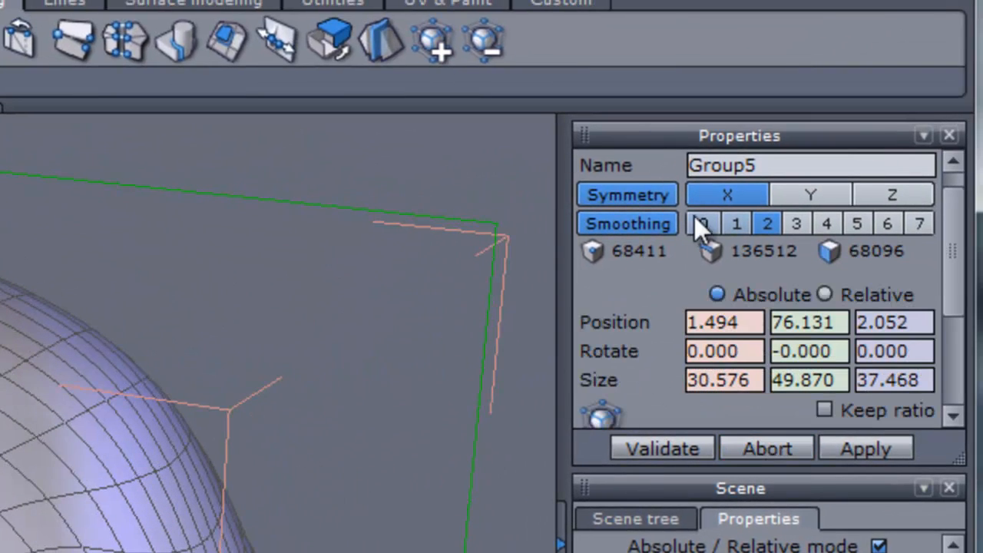
Enable Soft selection in the Properties panel for point edits
scroll("down", 3)
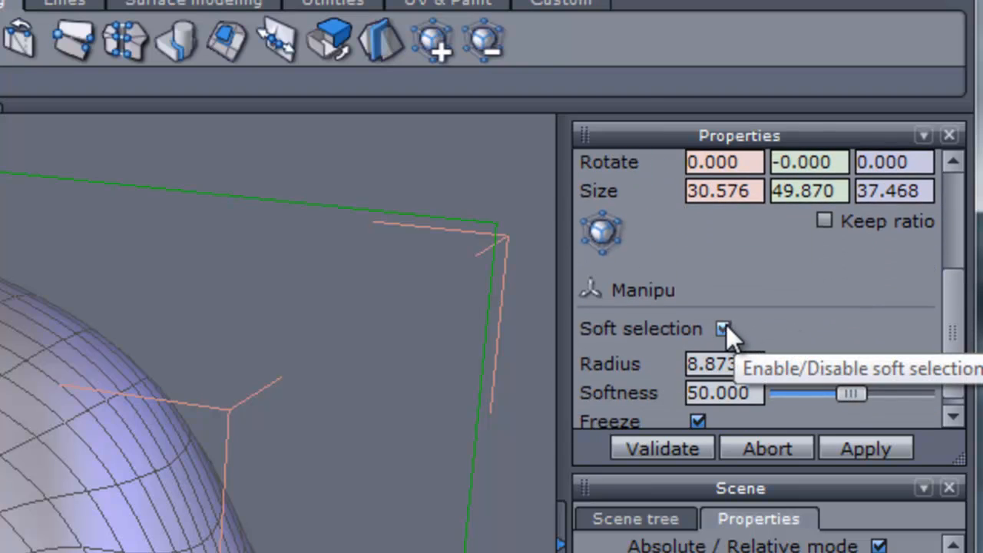
left_click(722, 329)
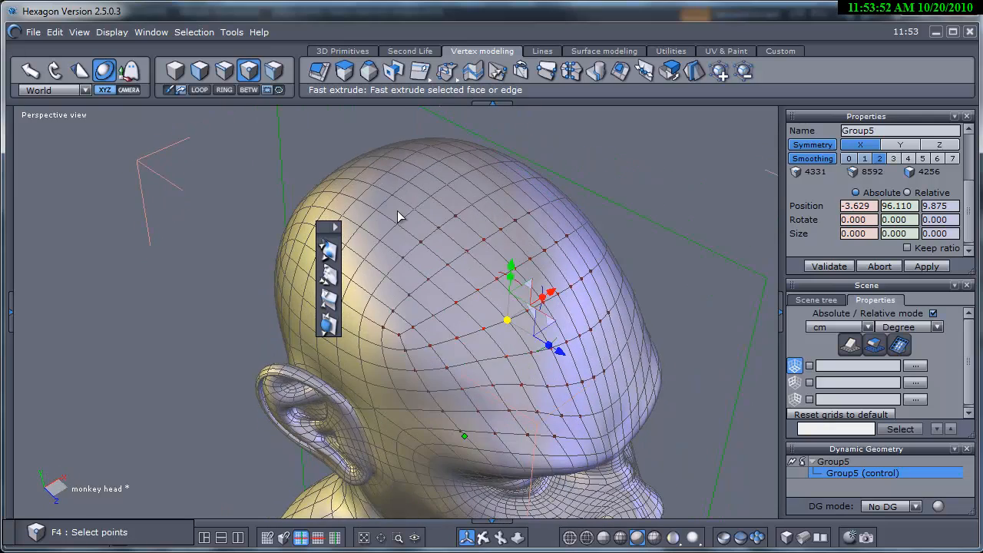
mouse_move(451, 393)
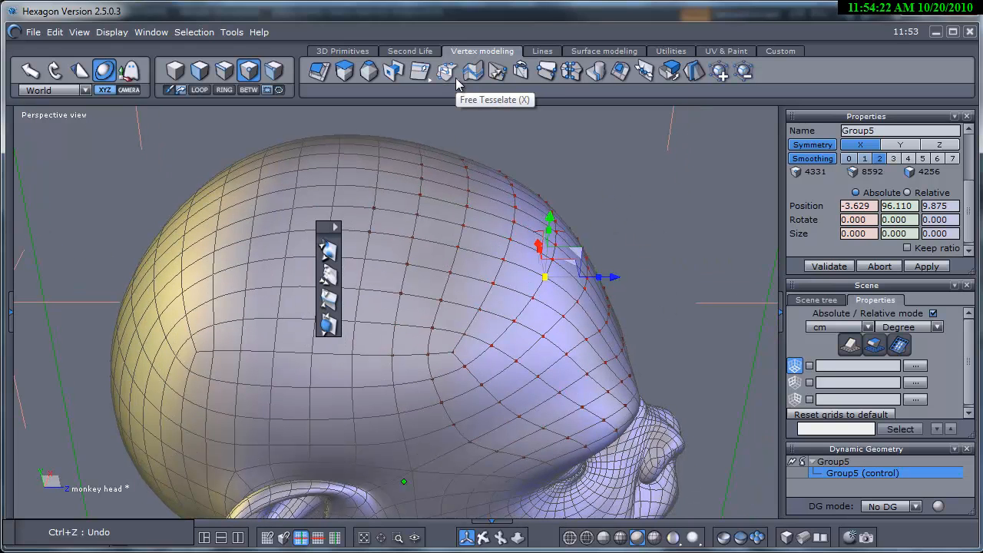
mouse_move(498, 70)
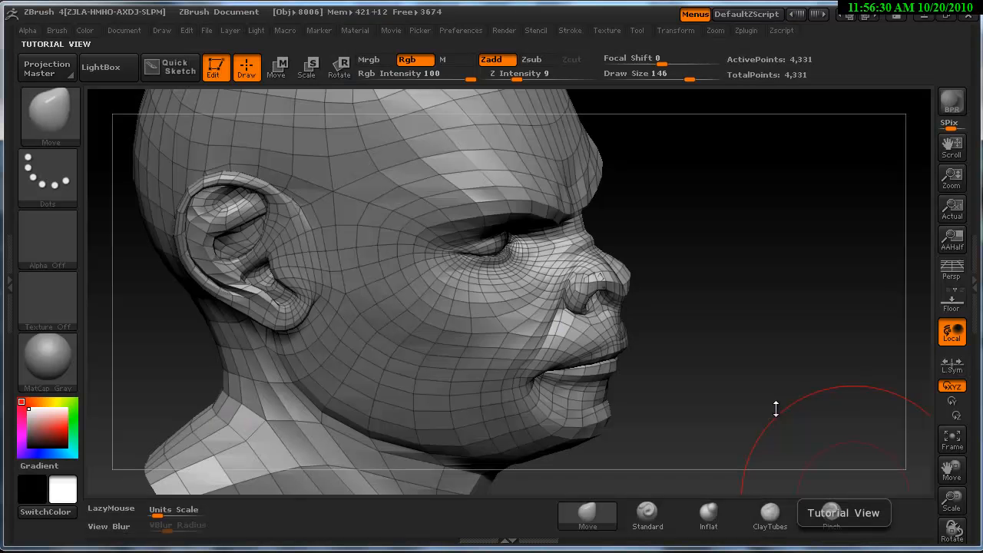
mouse_move(763, 347)
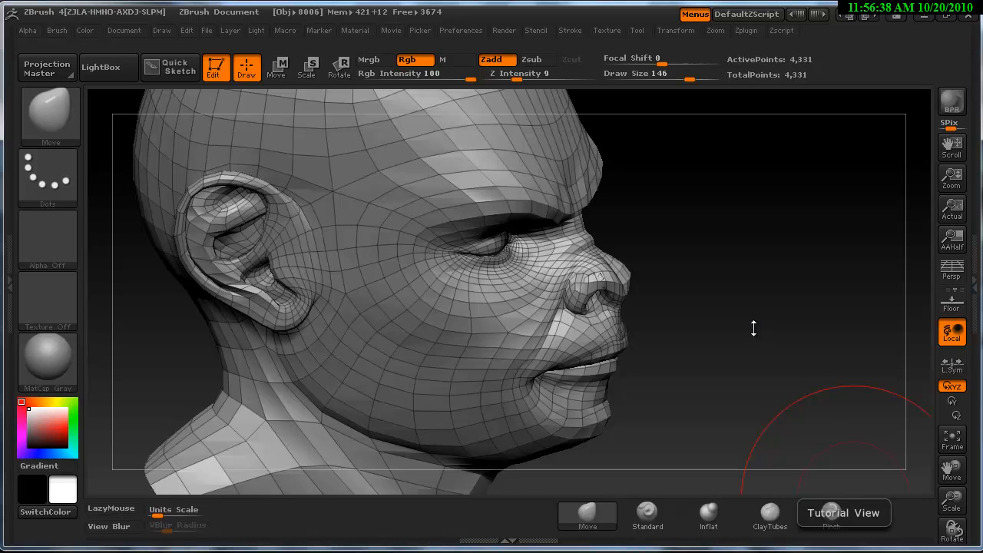
mouse_move(544, 333)
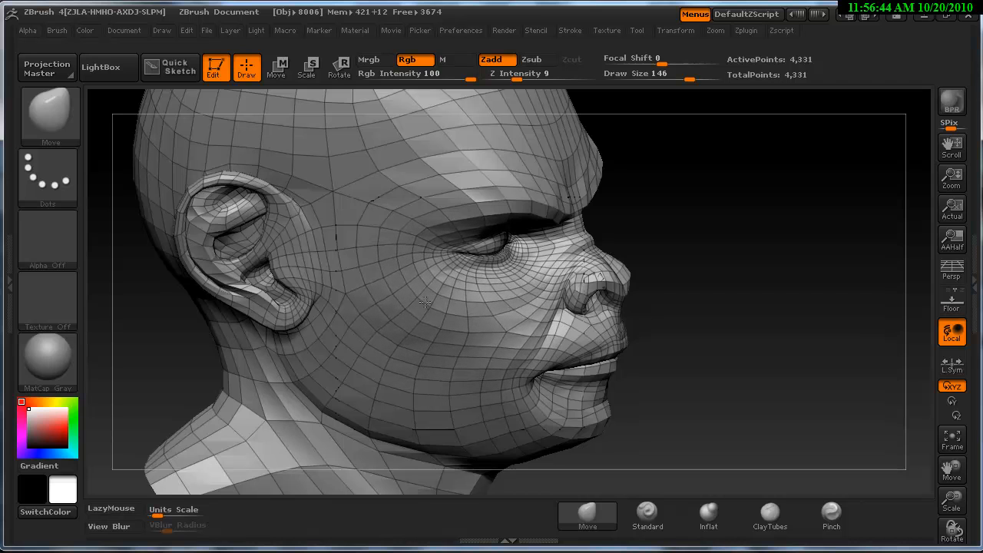
left_click_drag(430, 307, 460, 338)
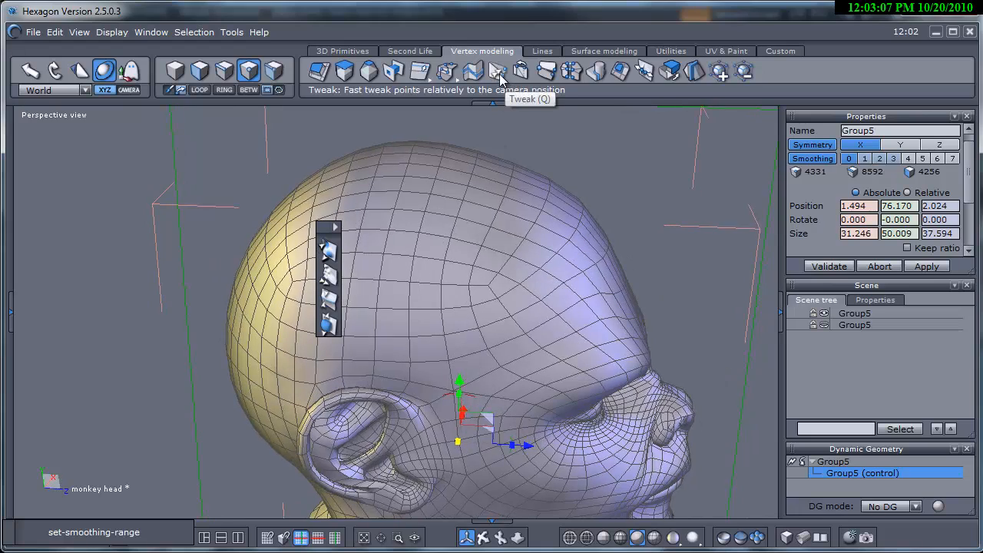
Switch to Tweak mode, request a higher smoothing level and answer the hang warning
left_click(497, 71)
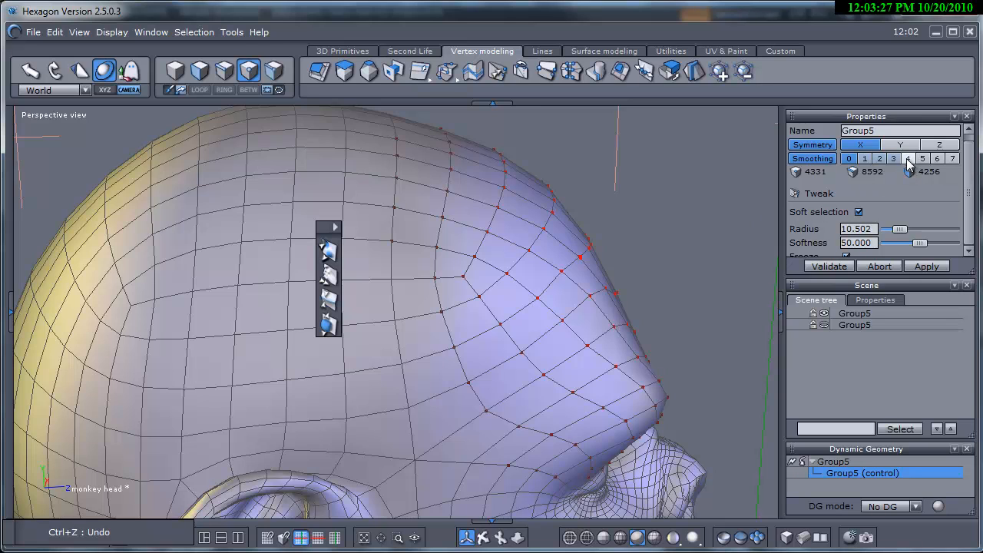
left_click(908, 158)
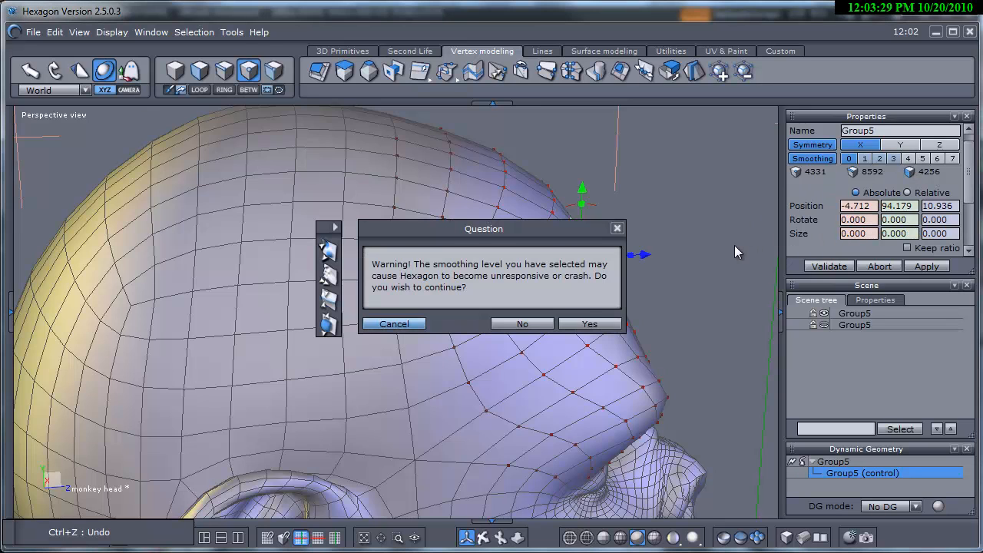
left_click(590, 322)
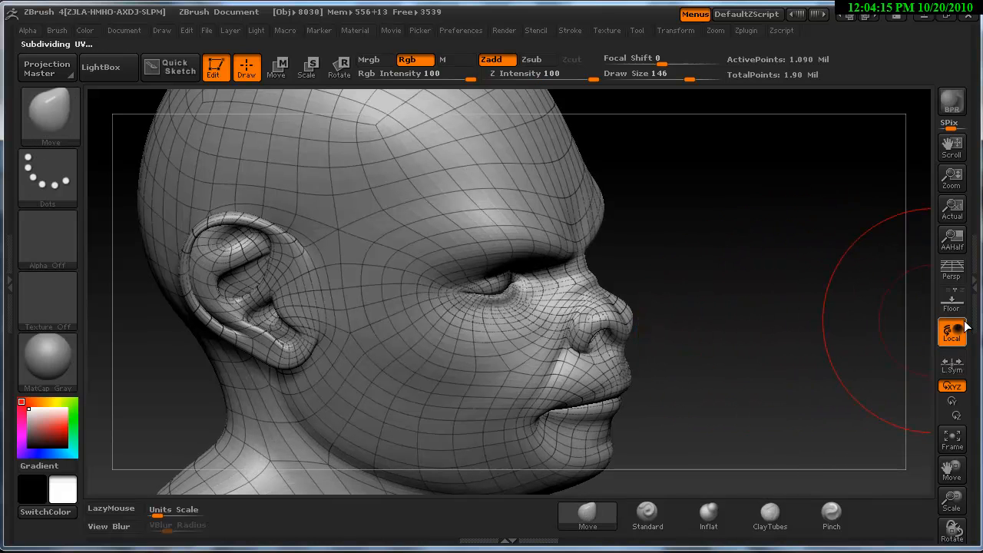
Show the Tool palette's Geometry subpalette with SDiv, Divide and Lower/Higher Res controls
left_click(636, 30)
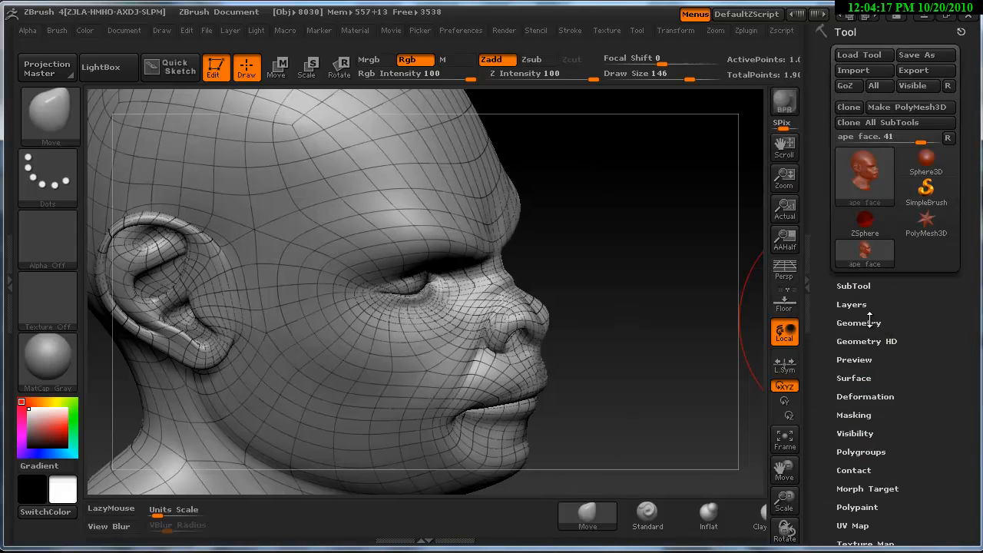
left_click(859, 323)
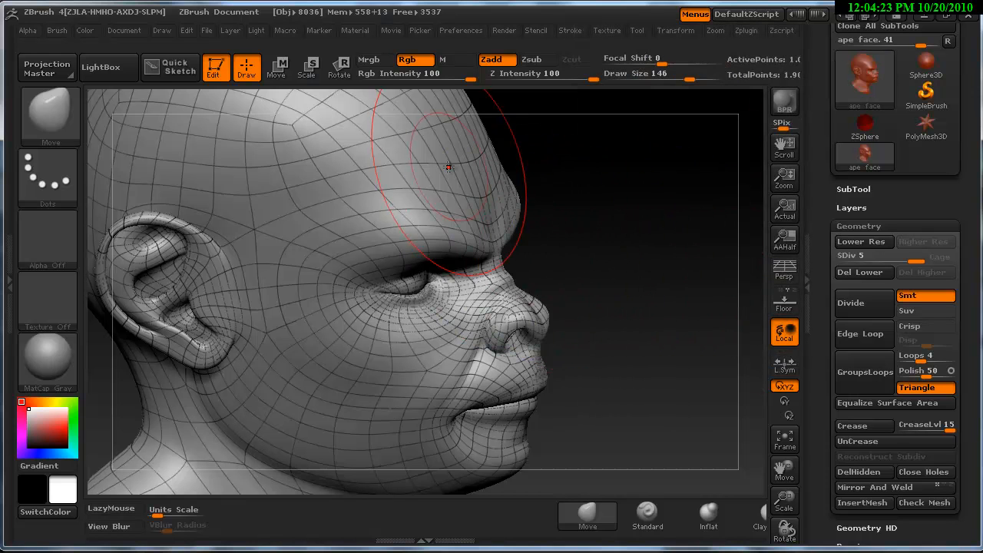
left_click_drag(448, 166, 569, 182)
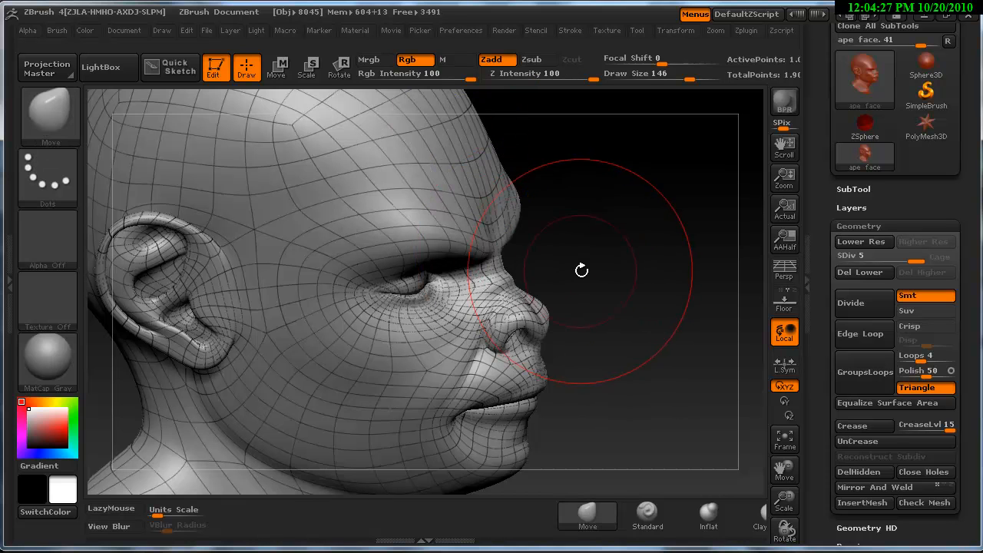
left_click_drag(581, 270, 599, 298)
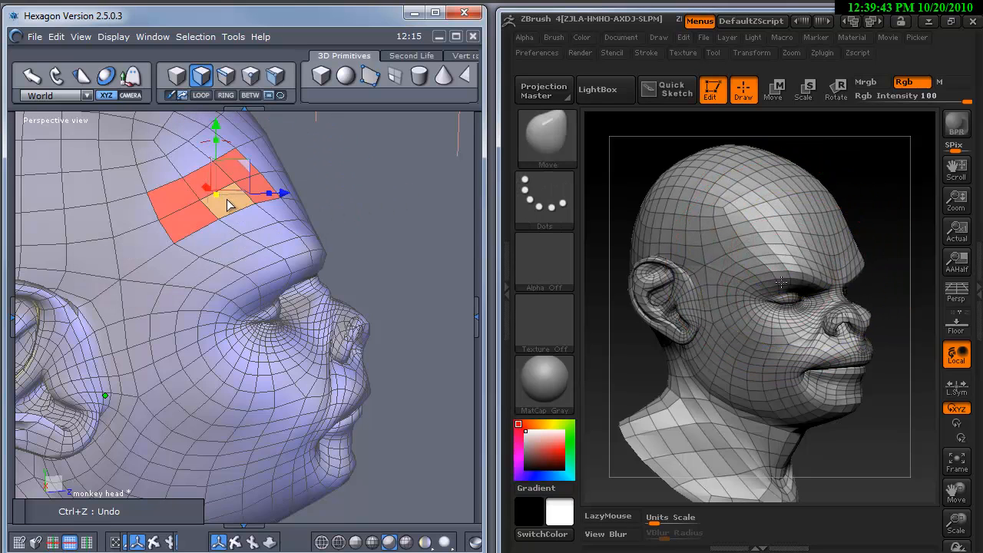
Maximize Hexagon and activate the Displacement Brush Tool from the Custom palette
left_click(774, 89)
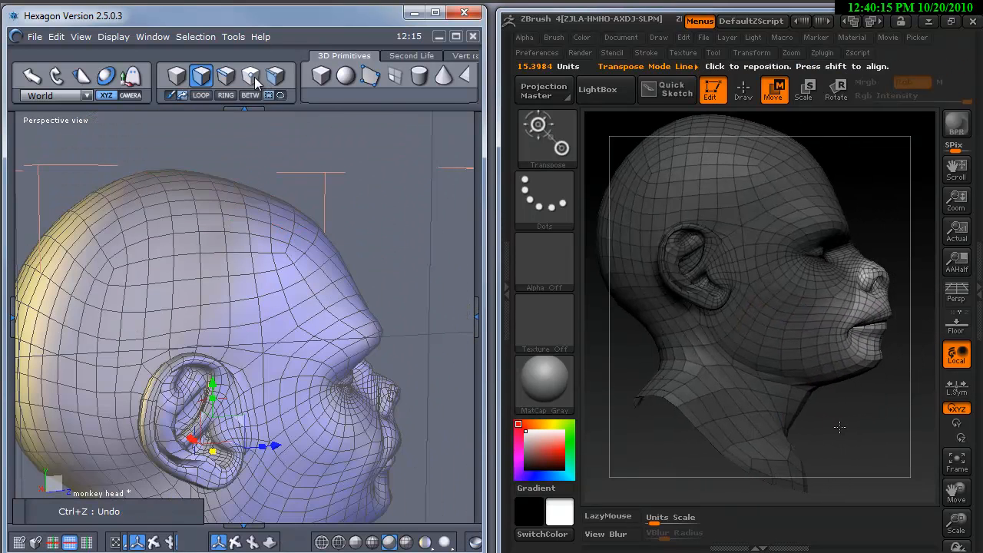
left_click(804, 89)
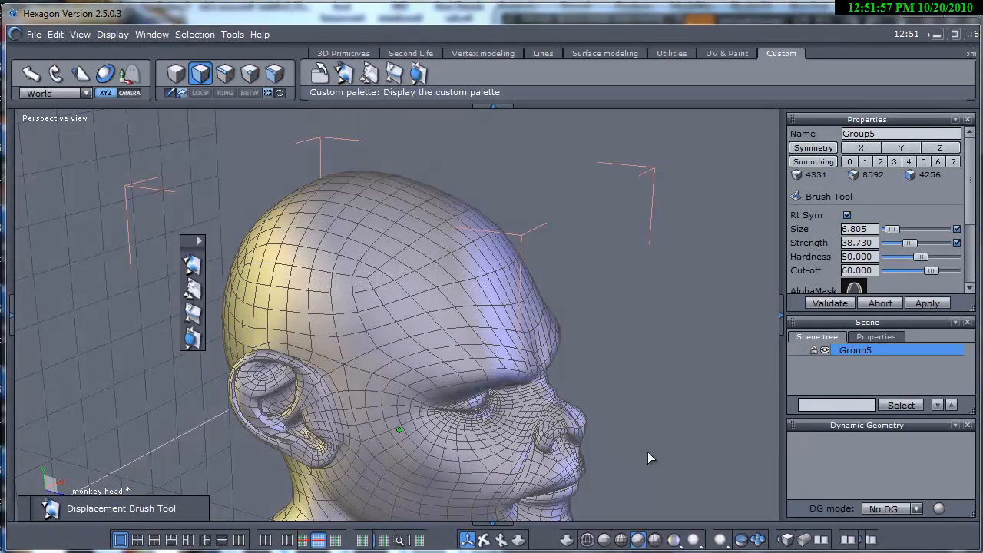
mouse_move(722, 423)
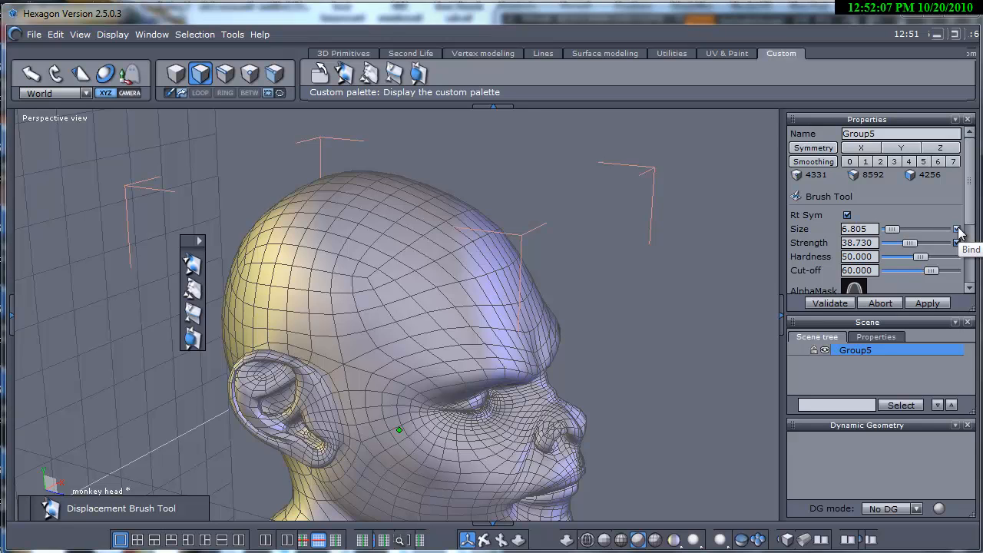
mouse_move(682, 319)
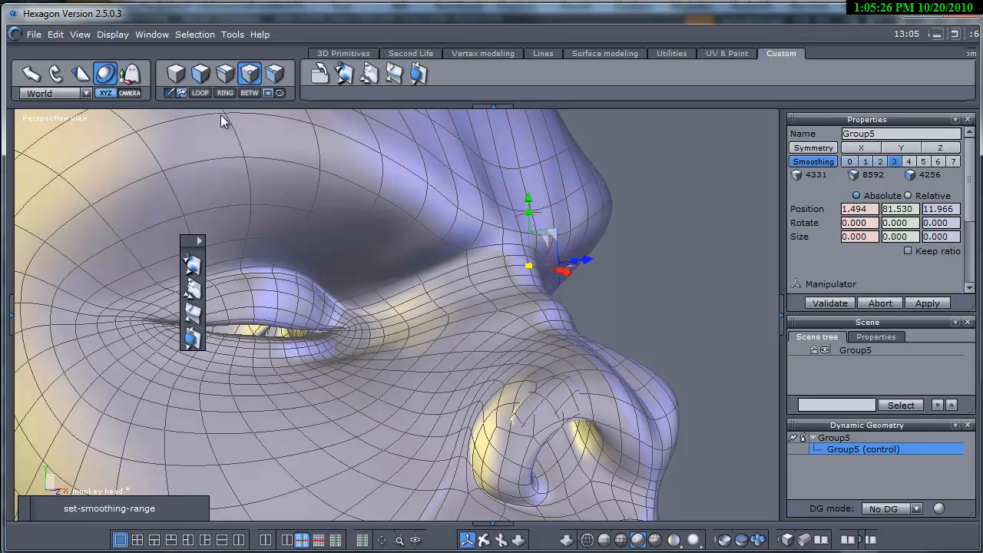
Turn on Display smoothing control shape to see the cage over the nose
left_click(114, 34)
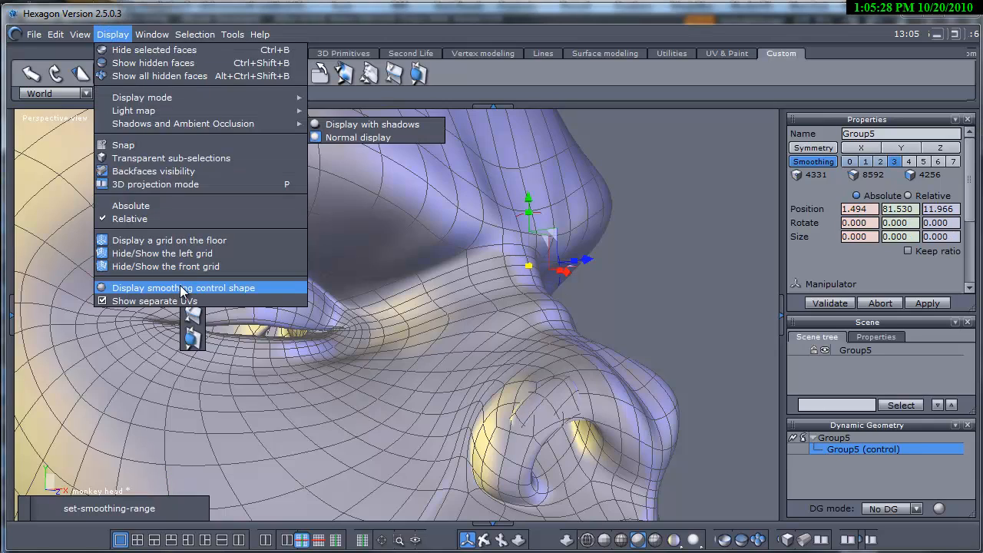
left_click(184, 287)
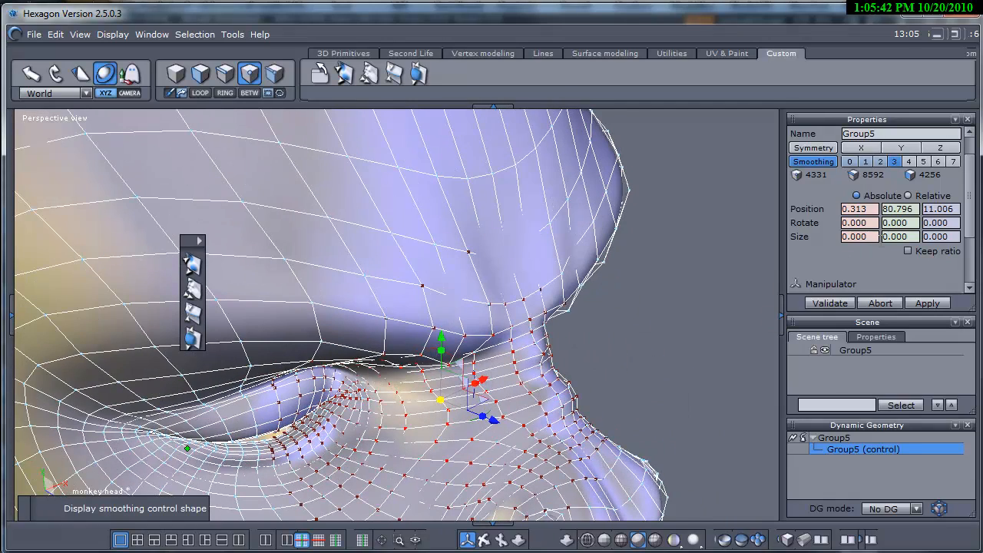
scroll("down", 3)
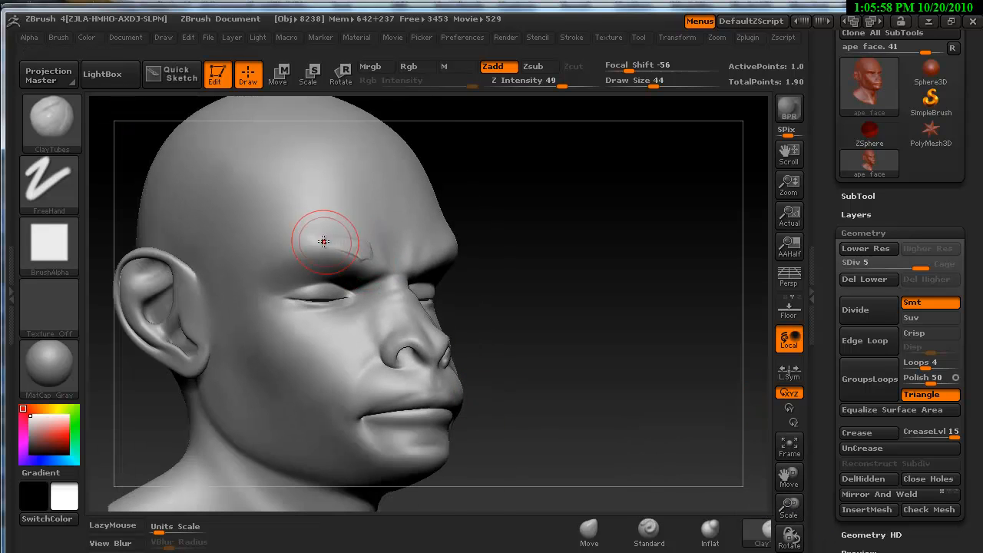
Carve two crease strokes along the brow ridge above the eye
left_click_drag(323, 242, 292, 259)
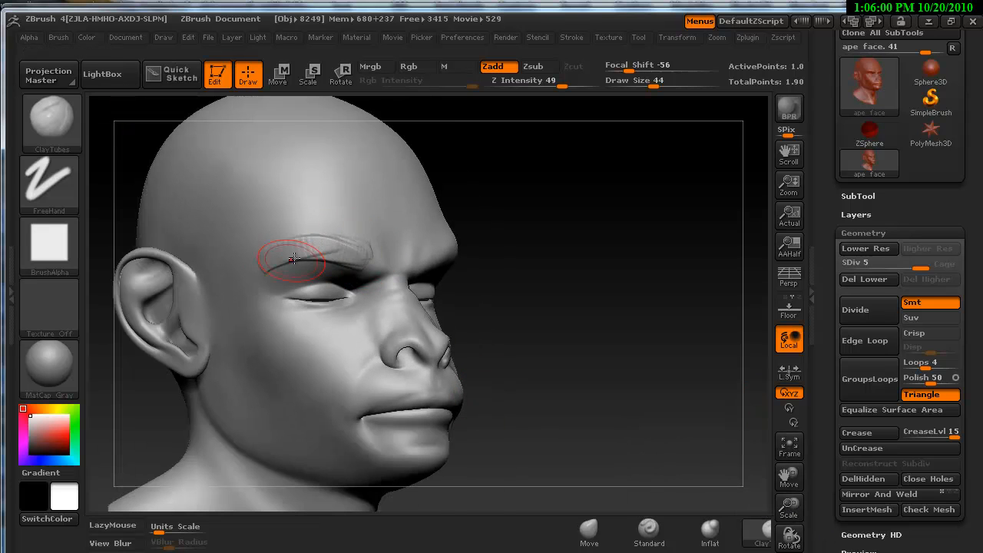
left_click_drag(292, 261, 346, 230)
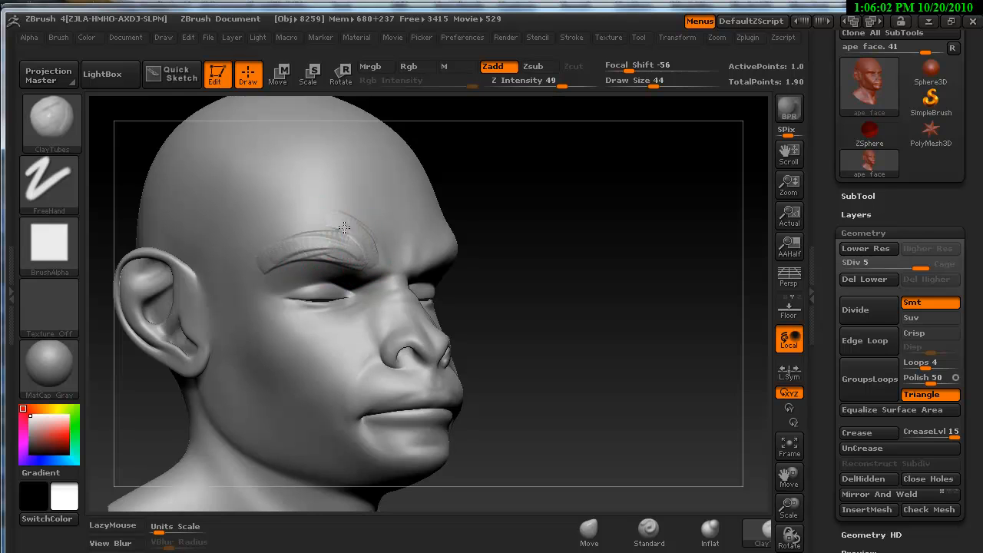
left_click(351, 255)
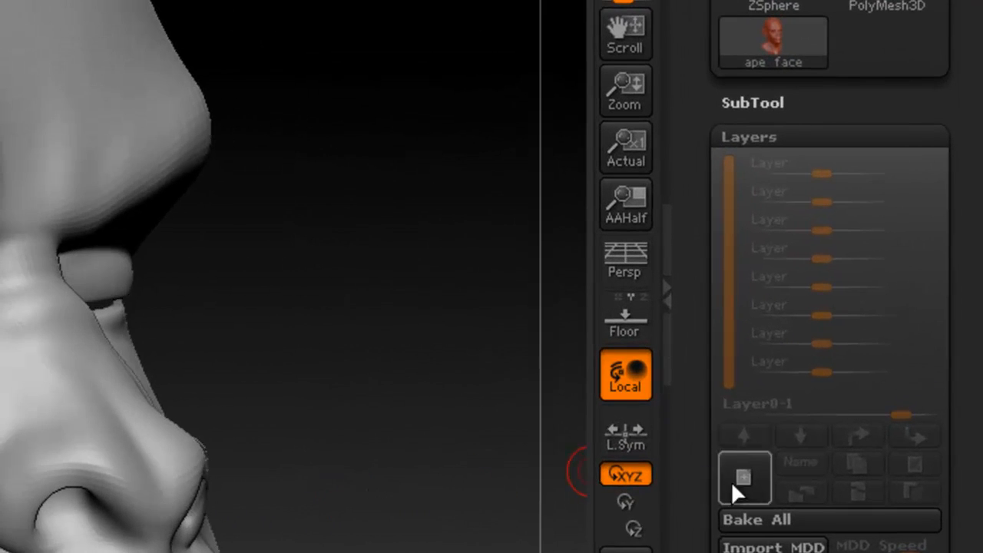
Create a new sculpting layer and lay a first stroke on the brow
left_click(743, 477)
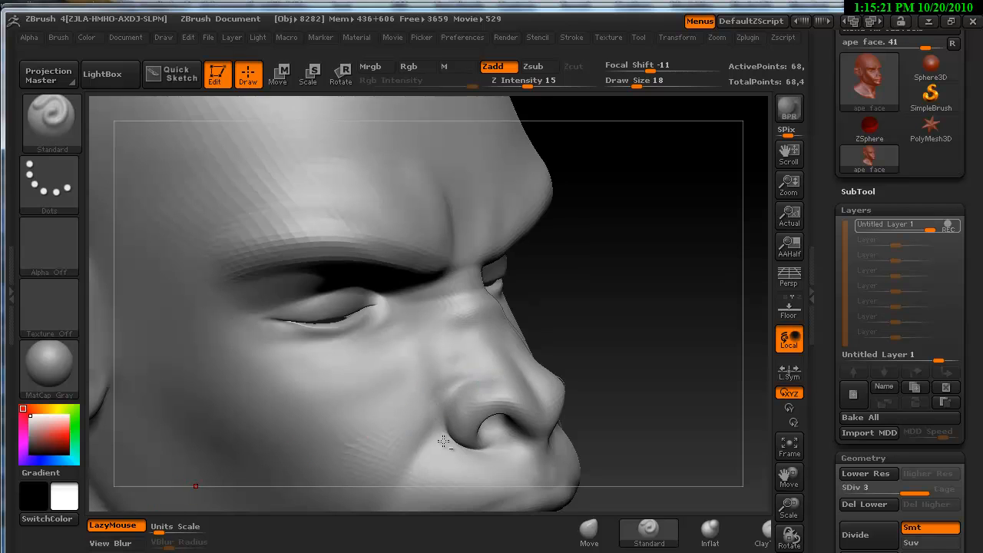
left_click_drag(446, 443, 457, 415)
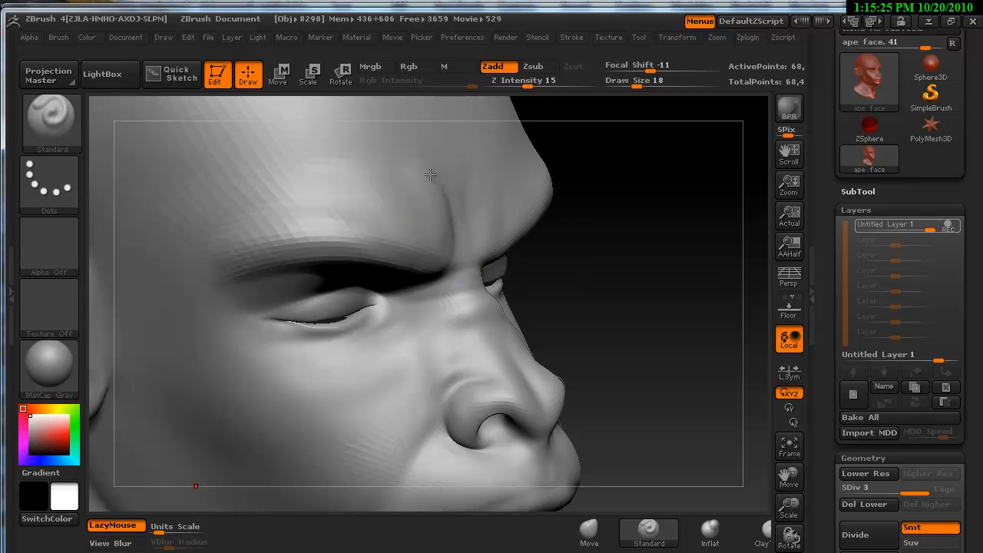
left_click(415, 215)
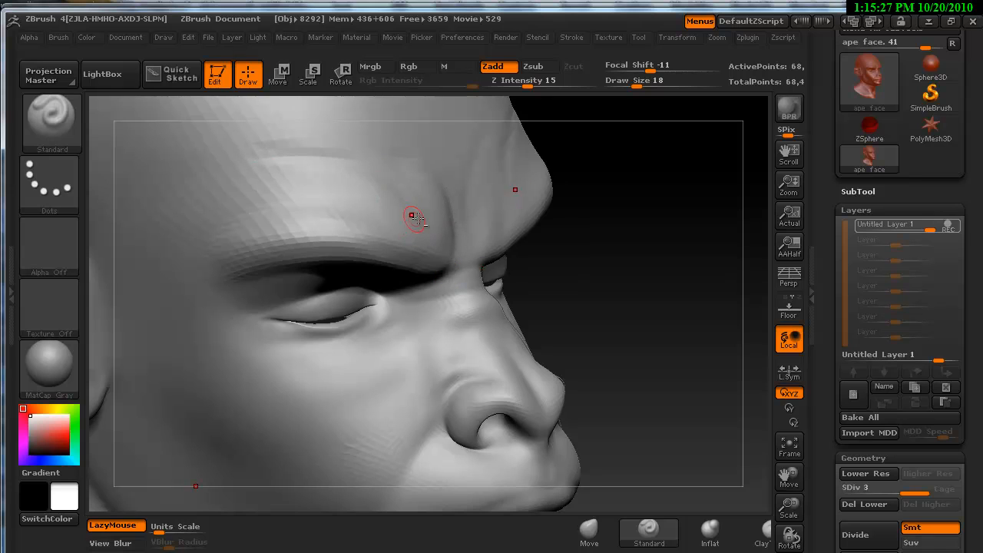
Raise three wrinkle ridges across the forehead and brow, then smooth them
left_click_drag(415, 215, 223, 234)
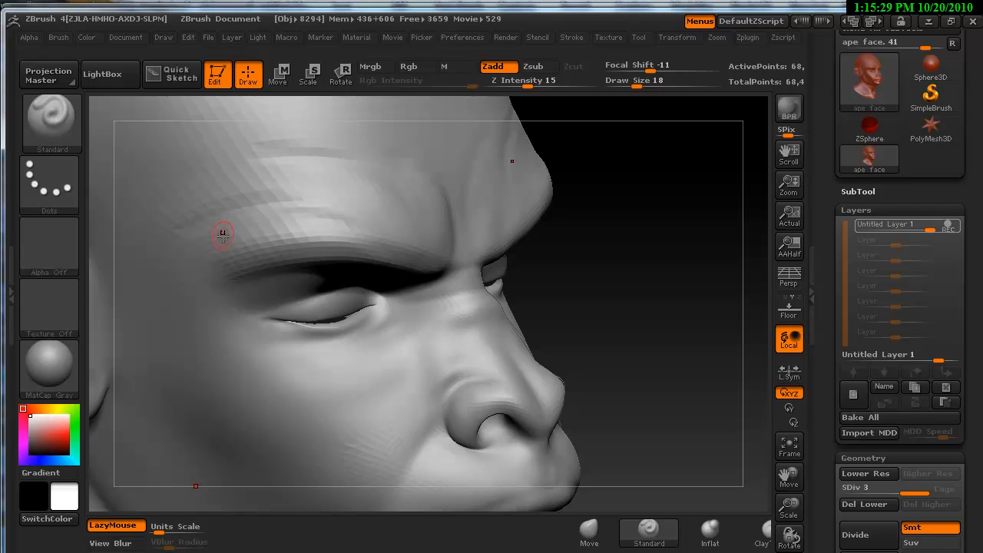
left_click_drag(223, 234, 346, 284)
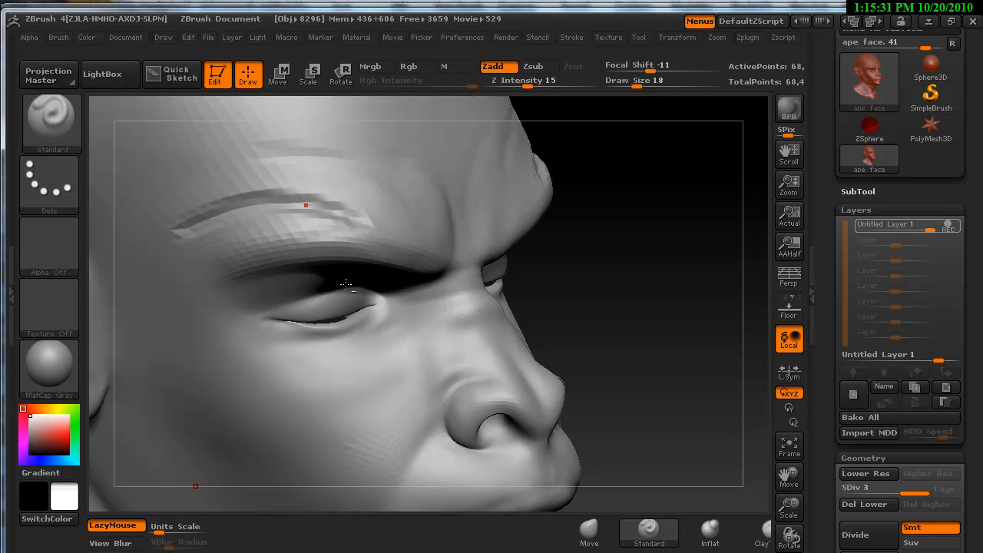
left_click_drag(345, 285, 459, 289)
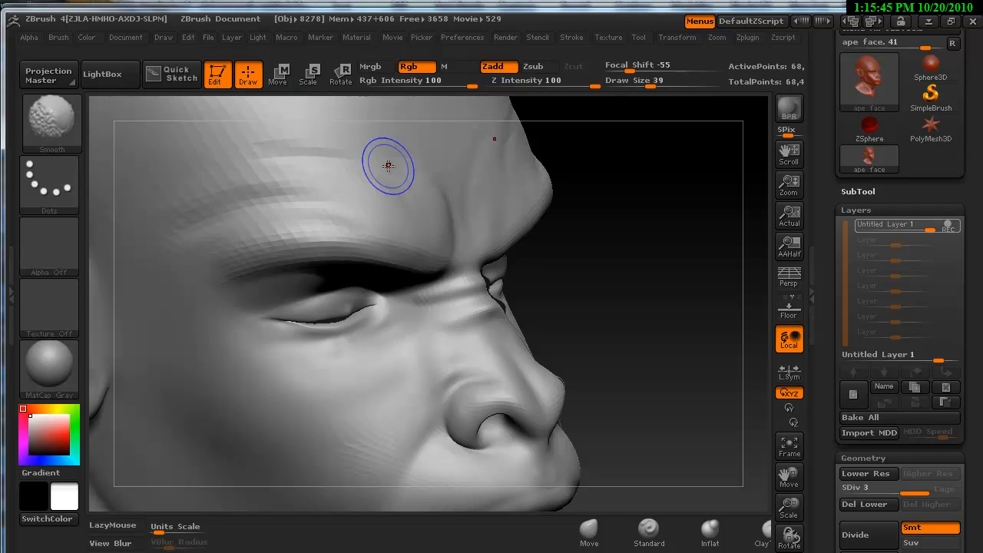
left_click_drag(387, 166, 490, 311)
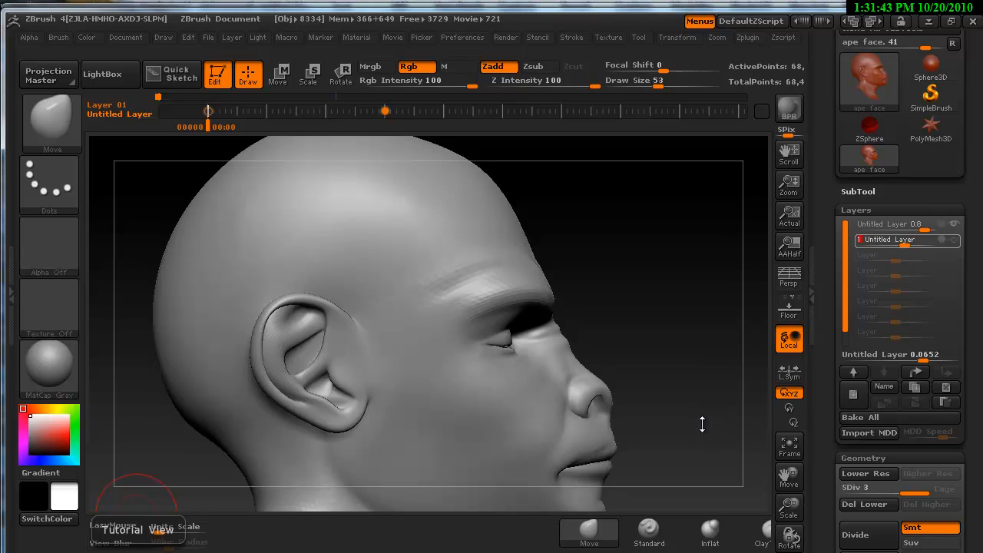
mouse_move(690, 393)
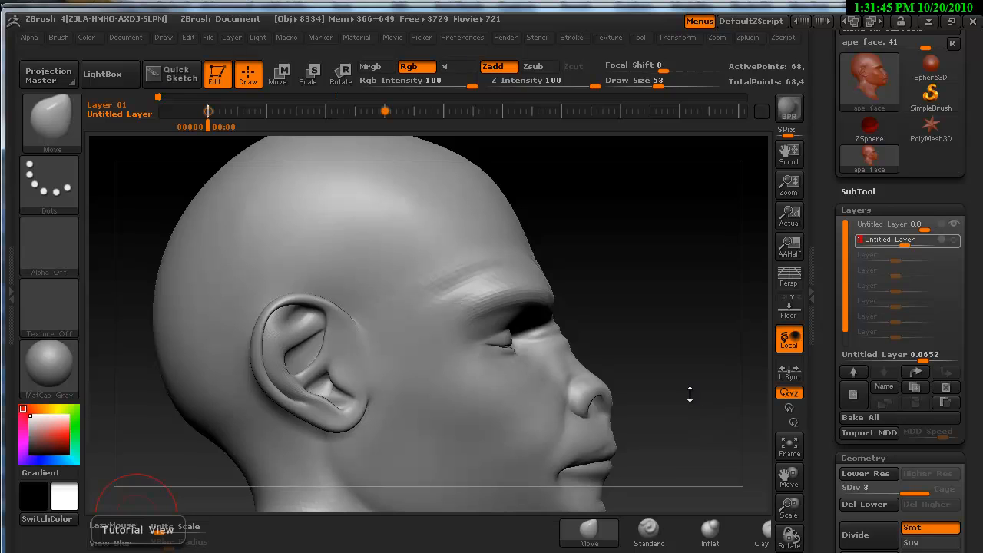